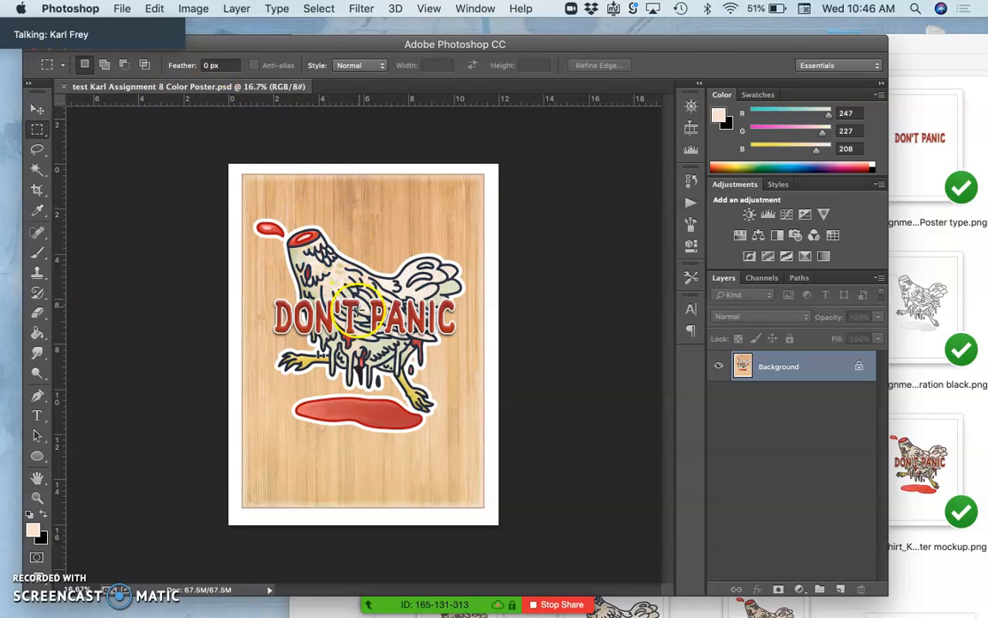
mouse_move(496, 353)
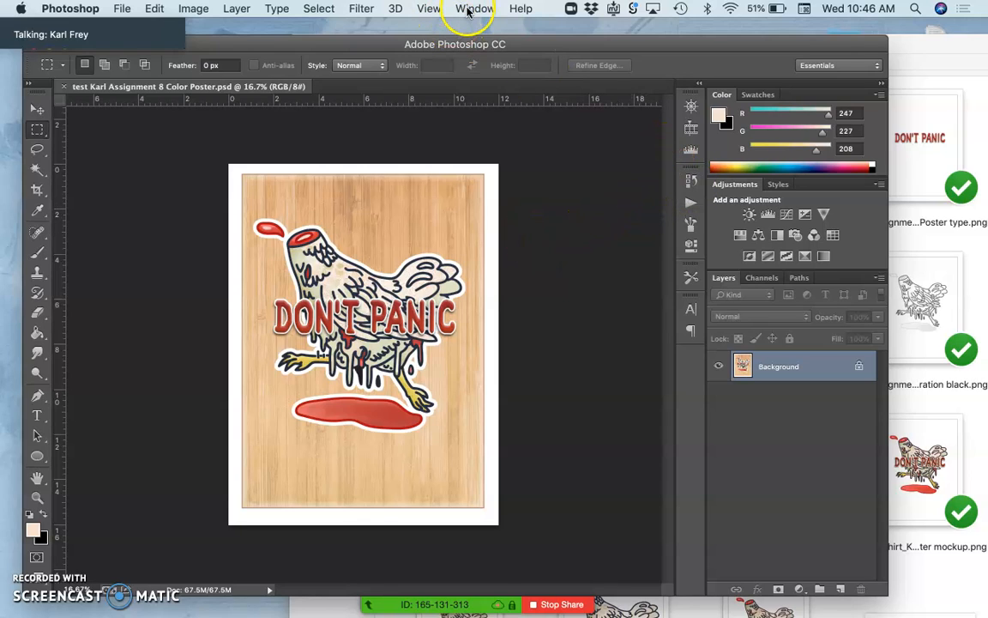
Step: Show the Actions panel listing the loaded action sets, including KARL-Color Seps
left_click(474, 9)
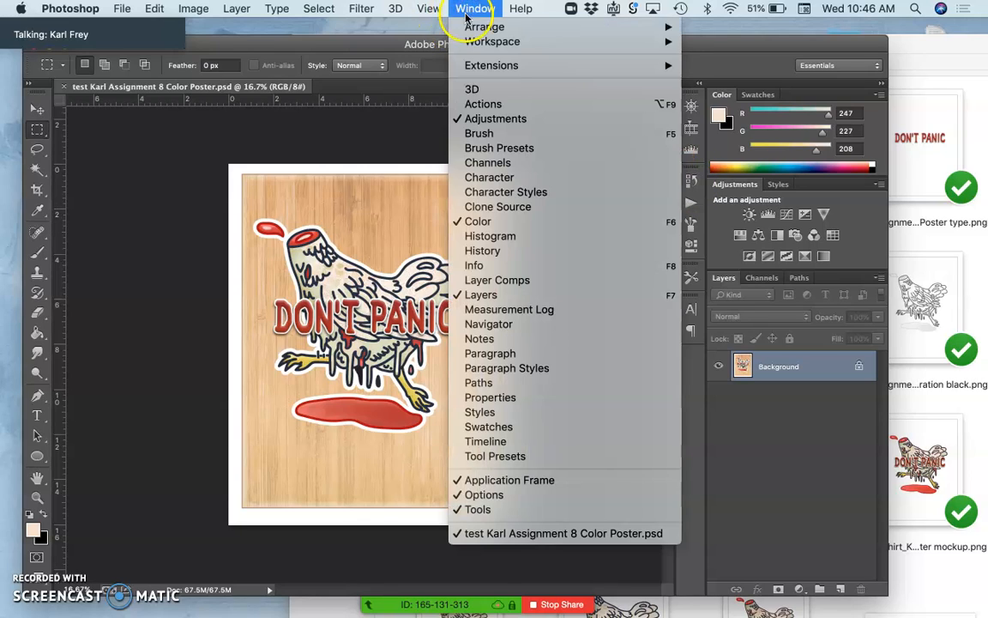
left_click(484, 103)
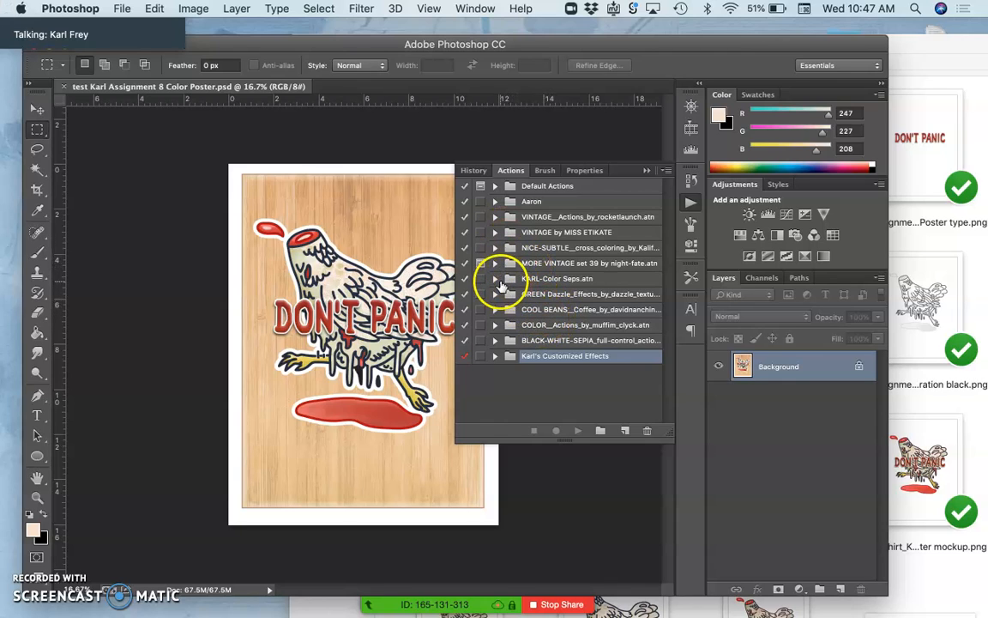
Step: Expand KARL-Color Seps and its CYAN separation steps, then re-expand the set to list all five actions
left_click(495, 278)
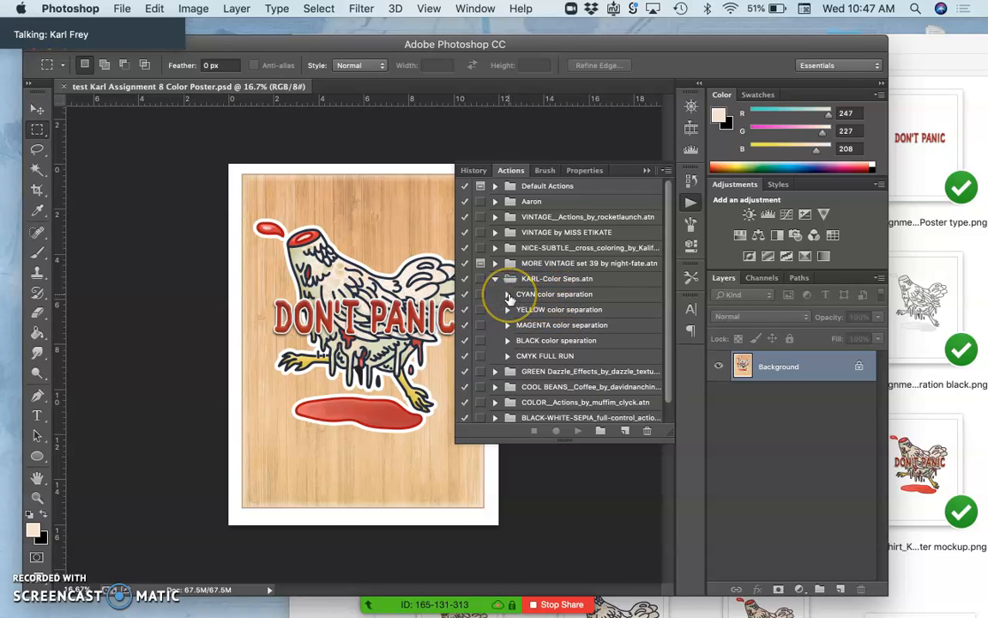
left_click(508, 293)
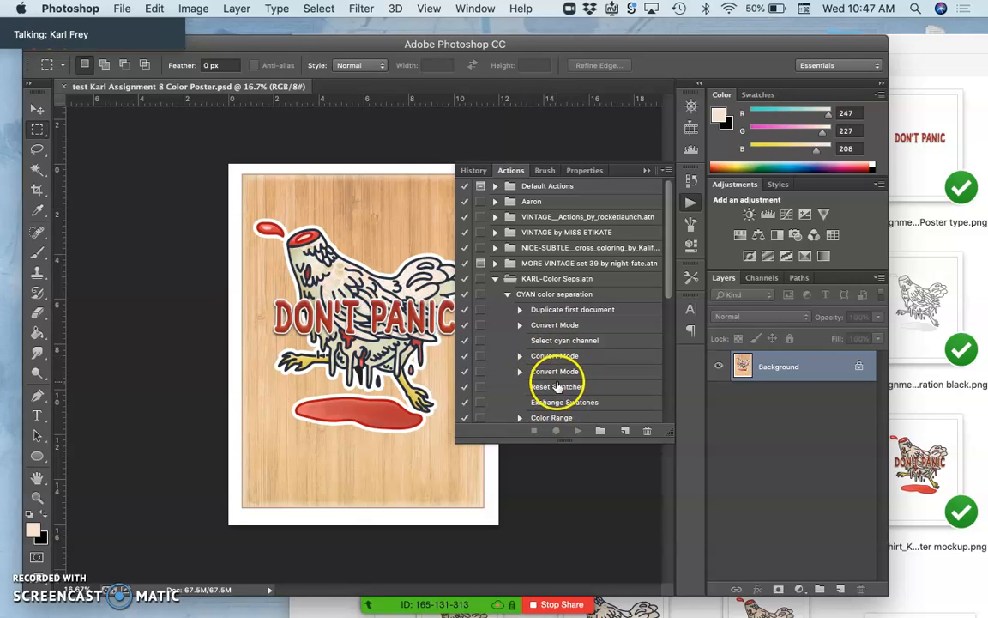
scroll("down", 3)
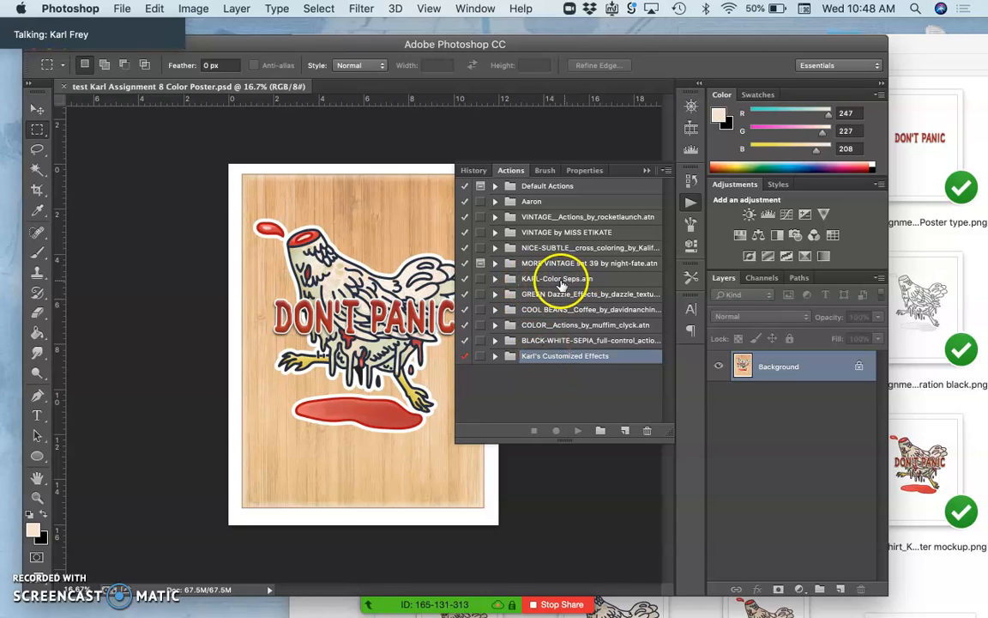
left_click(494, 278)
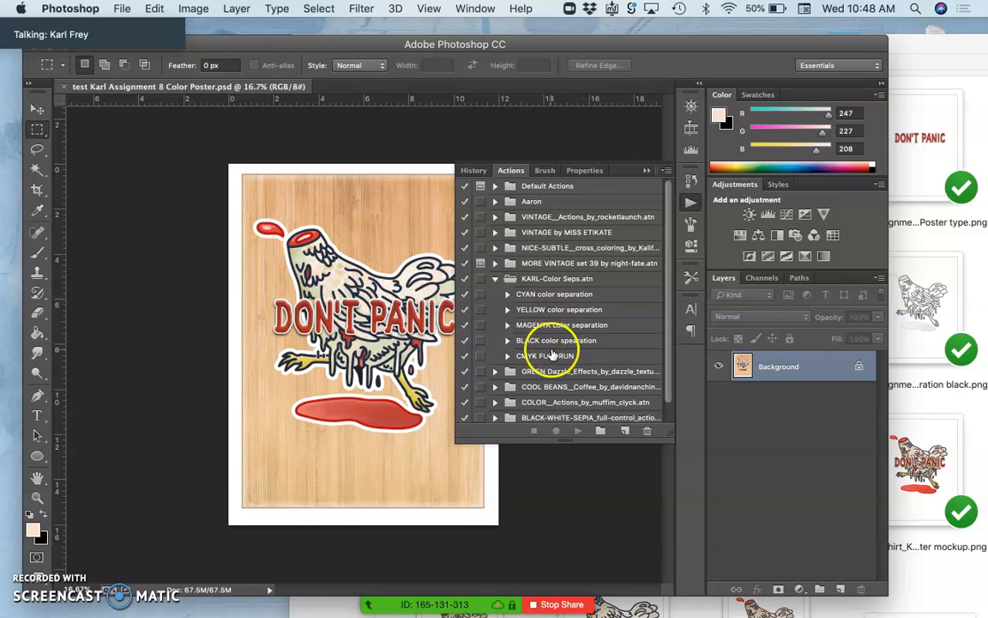
mouse_move(597, 371)
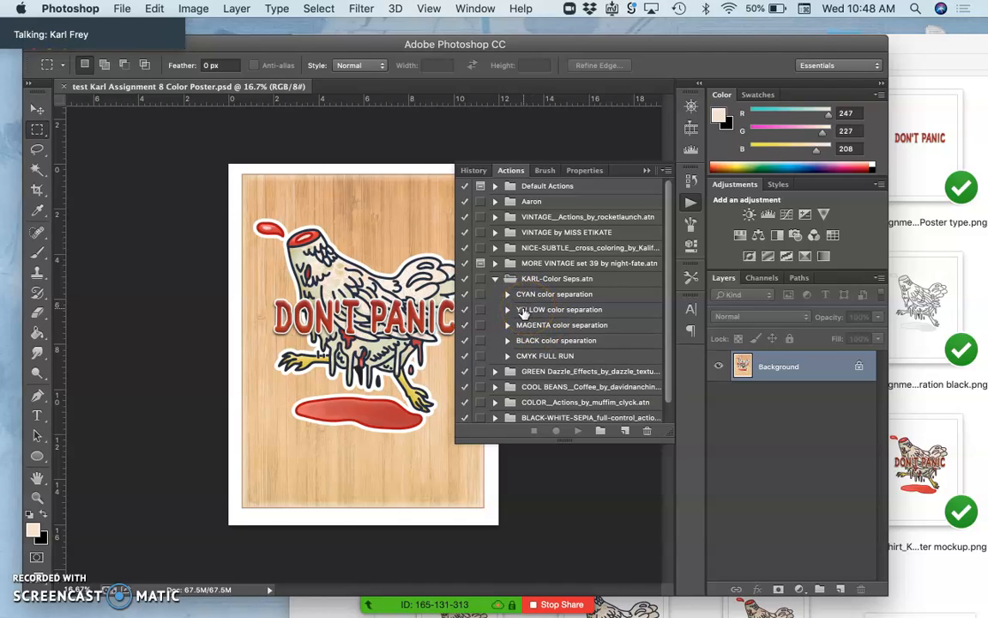
Step: Select CMYK FULL RUN and start it, producing the CYAN dot layer document
left_click(559, 309)
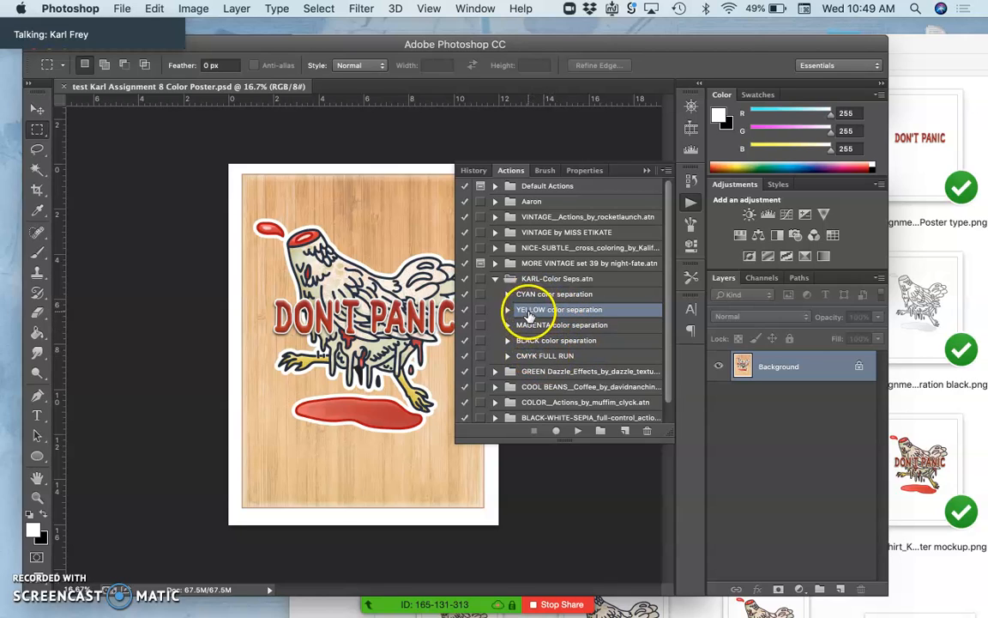
left_click(546, 355)
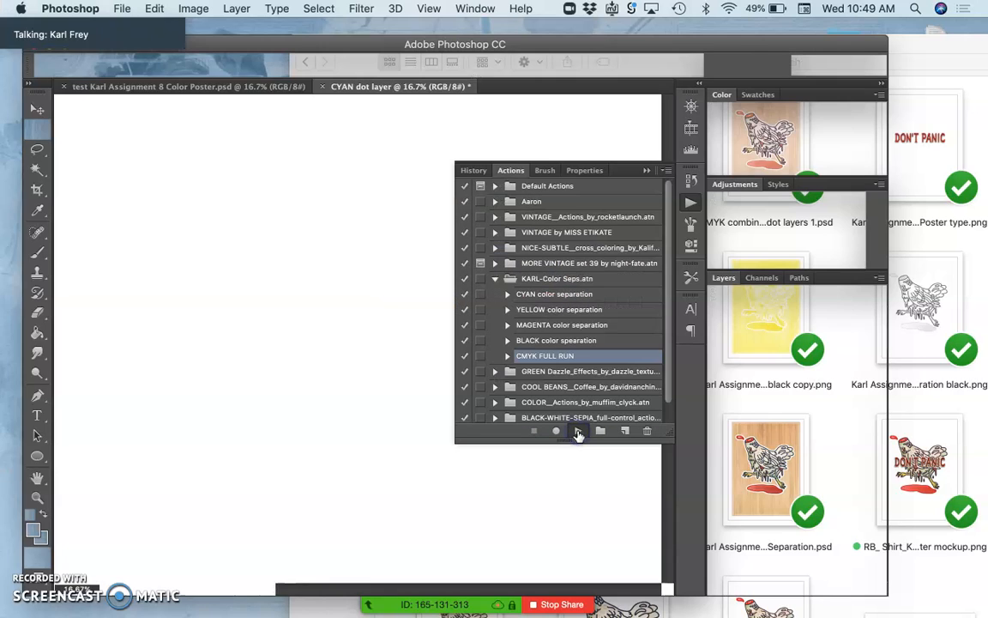
Step: Let CMYK FULL RUN finish, creating the YELLOW, MAGENTA, BLACK and CMYK combined dot documents
left_click(578, 431)
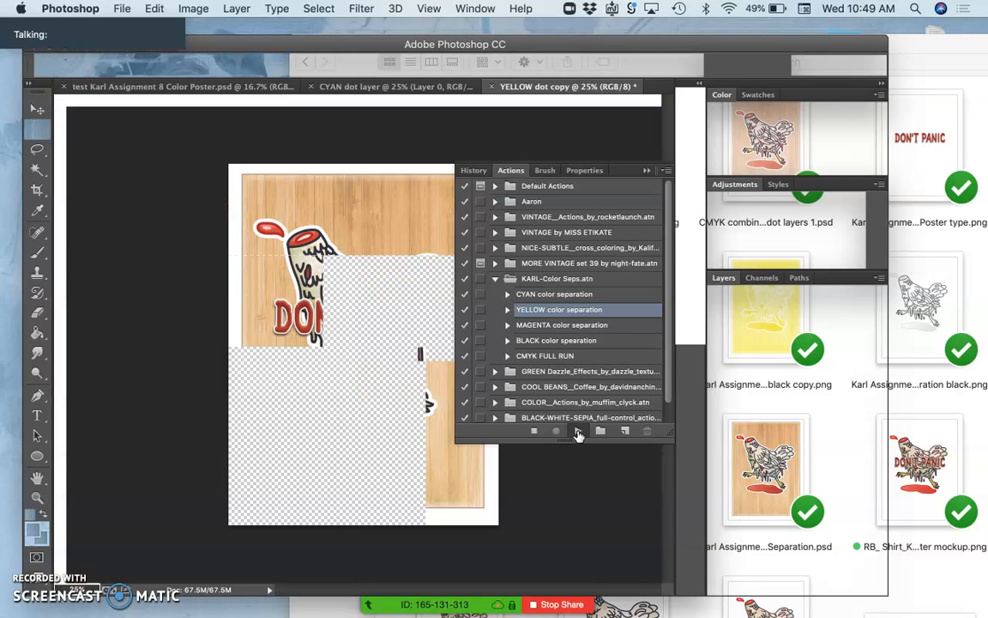
left_click(546, 355)
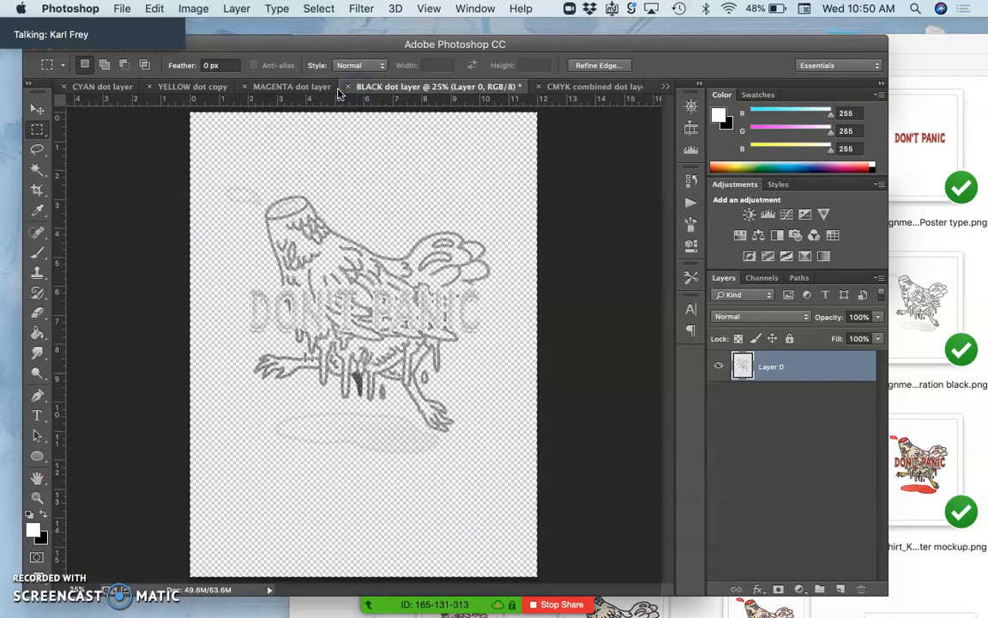
Step: Close the CYAN, YELLOW, MAGENTA and BLACK dot documents, keeping the combined one
left_click(592, 86)
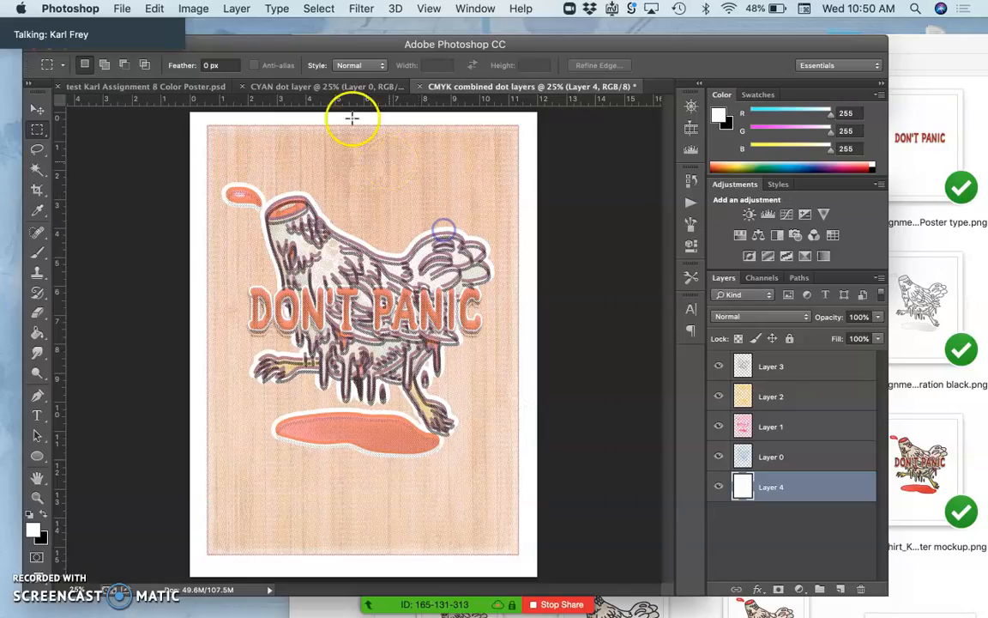
left_click(339, 85)
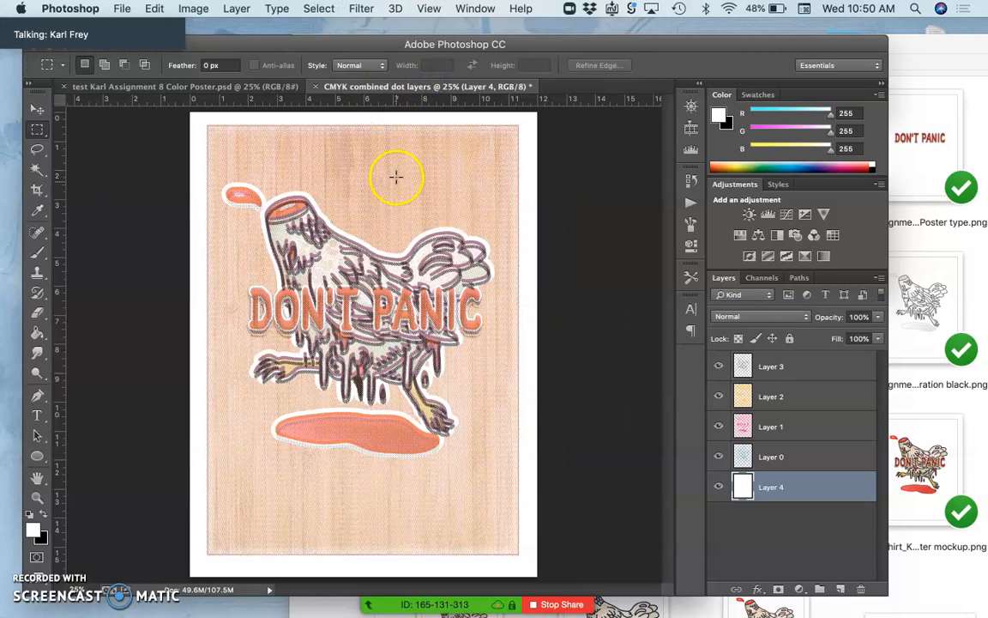
mouse_move(410, 300)
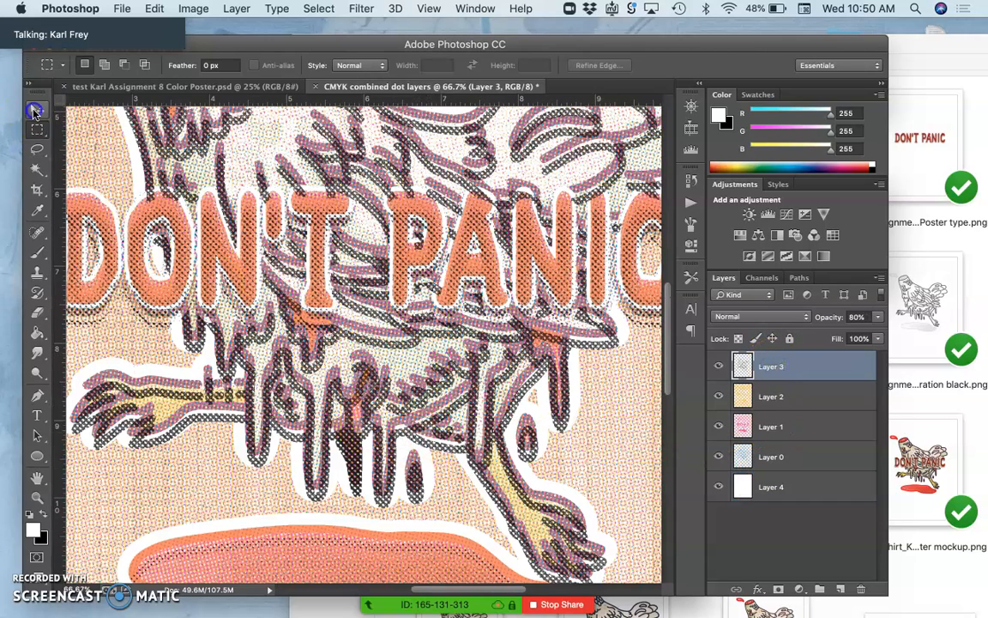
Step: Zoom into the combined halftone dots, compare Layer 1's dots, and return to the Don't Panic poster
left_click(38, 110)
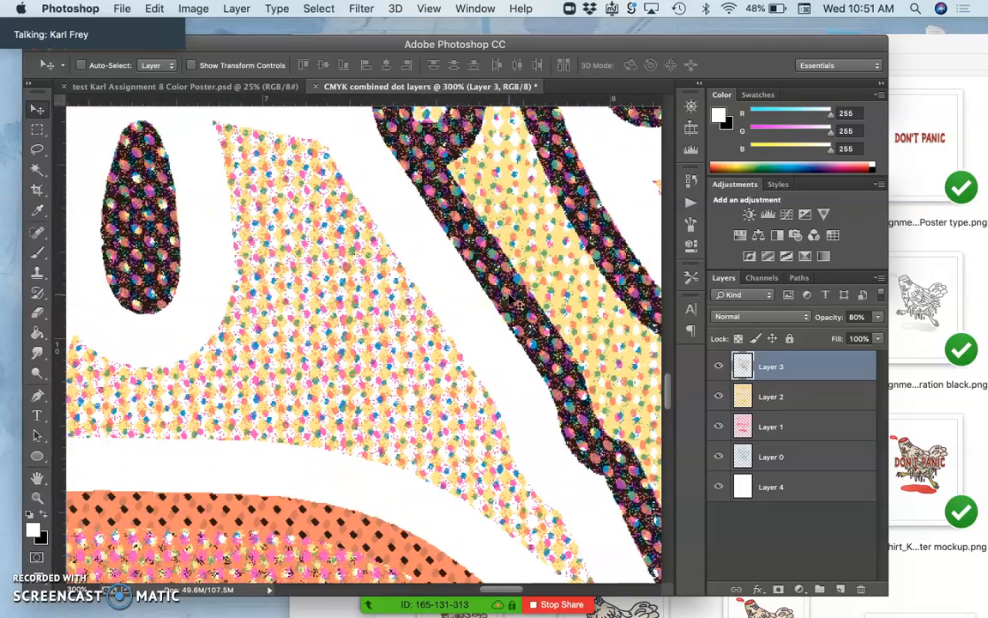
scroll("down", 3)
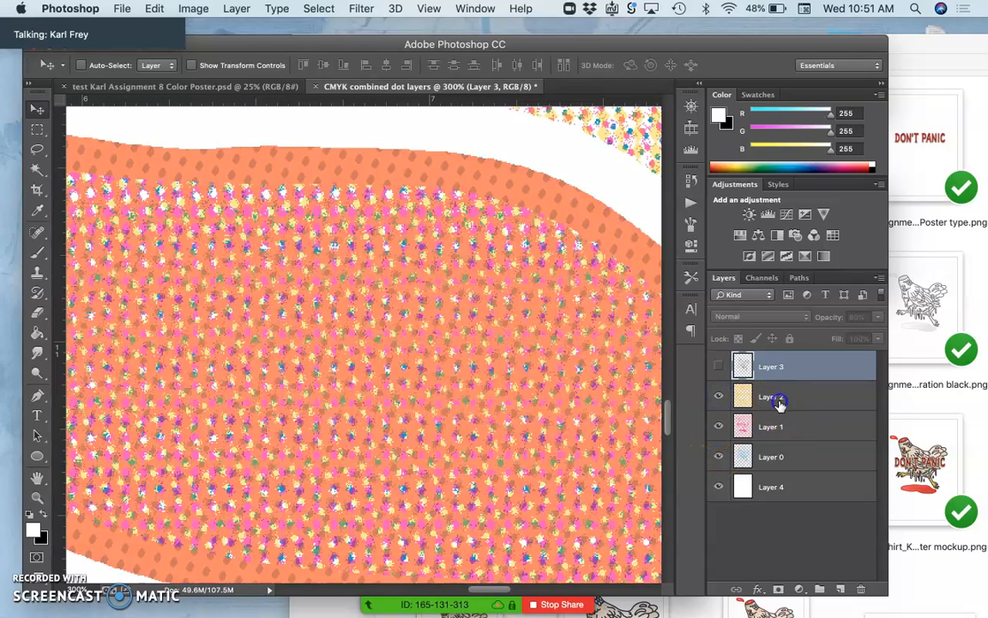
left_click(771, 397)
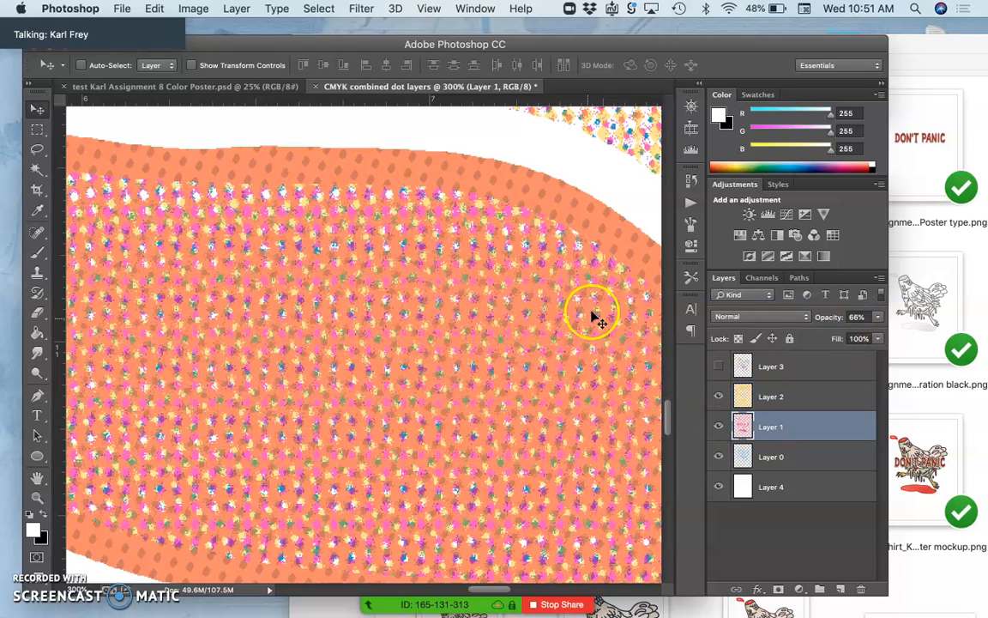
left_click(770, 456)
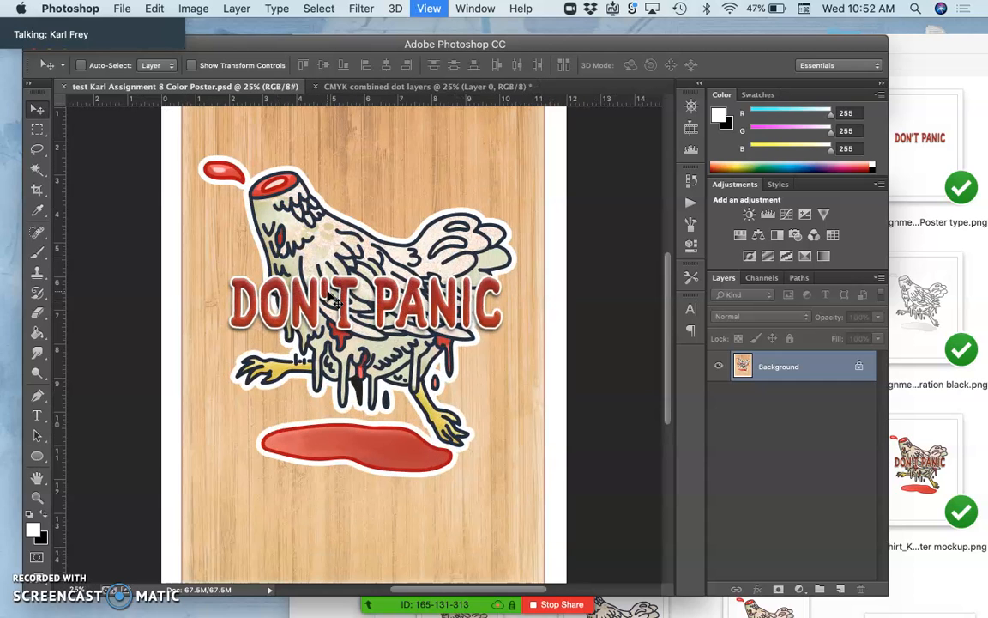
Step: Switch back to the CMYK combined dot layers document with Layer 0 to Layer 3 selected
left_click(425, 85)
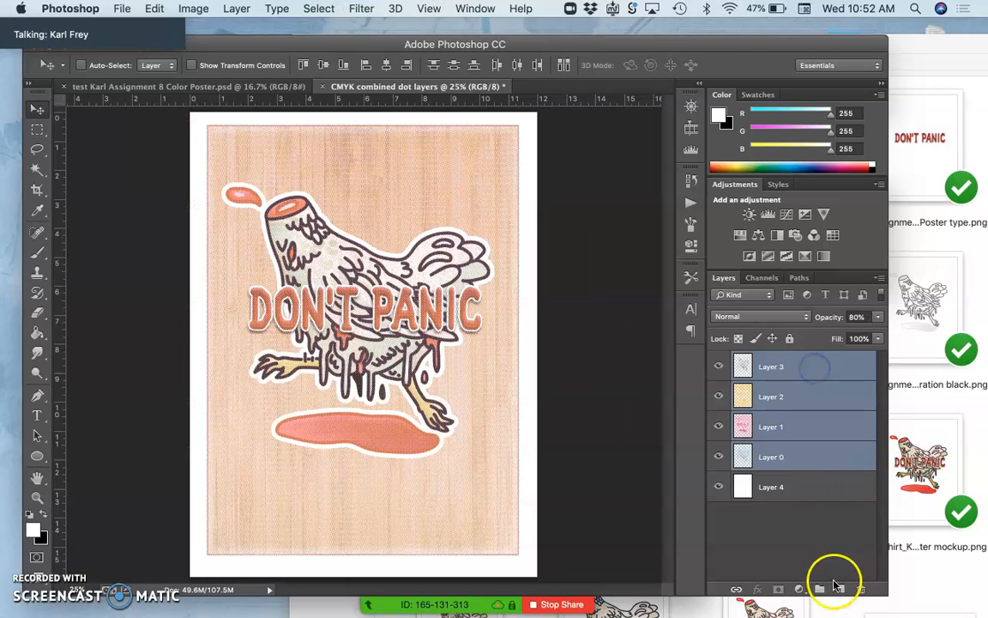
Step: Group the four colour dot layers into Group 1 above Layer 4 and expand it
left_click(834, 589)
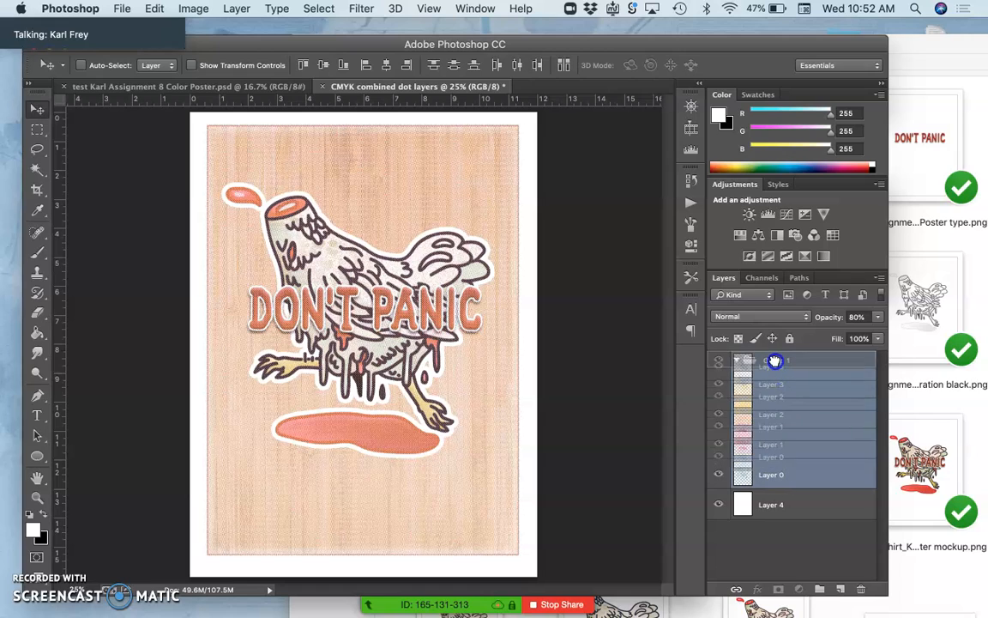
left_click(748, 361)
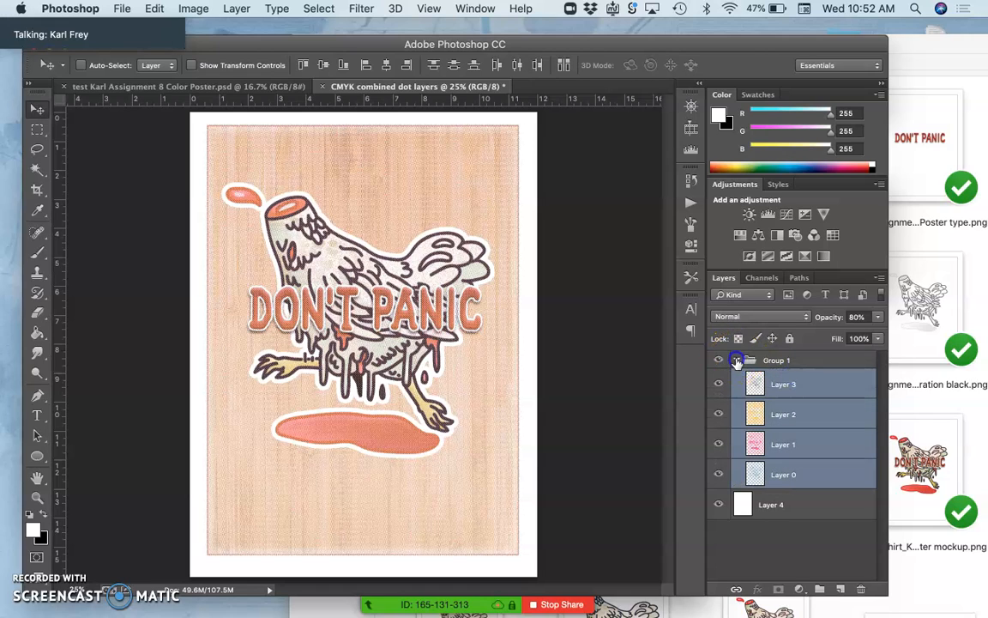
left_click(736, 361)
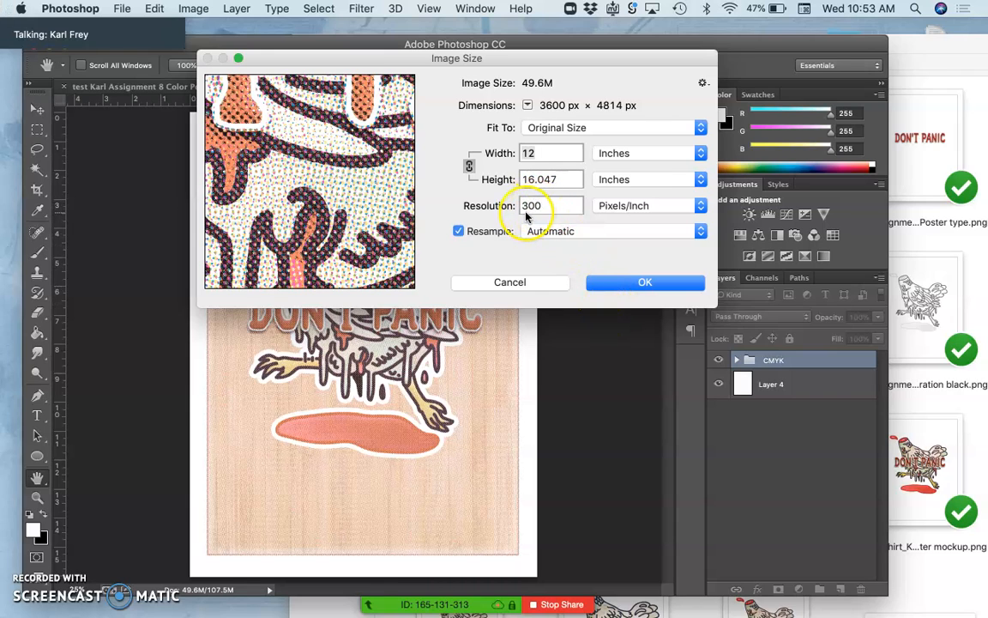
Step: Set the poster's Image Size resolution to 350 Pixels/Inch at 12 inches wide and apply it
left_click(645, 282)
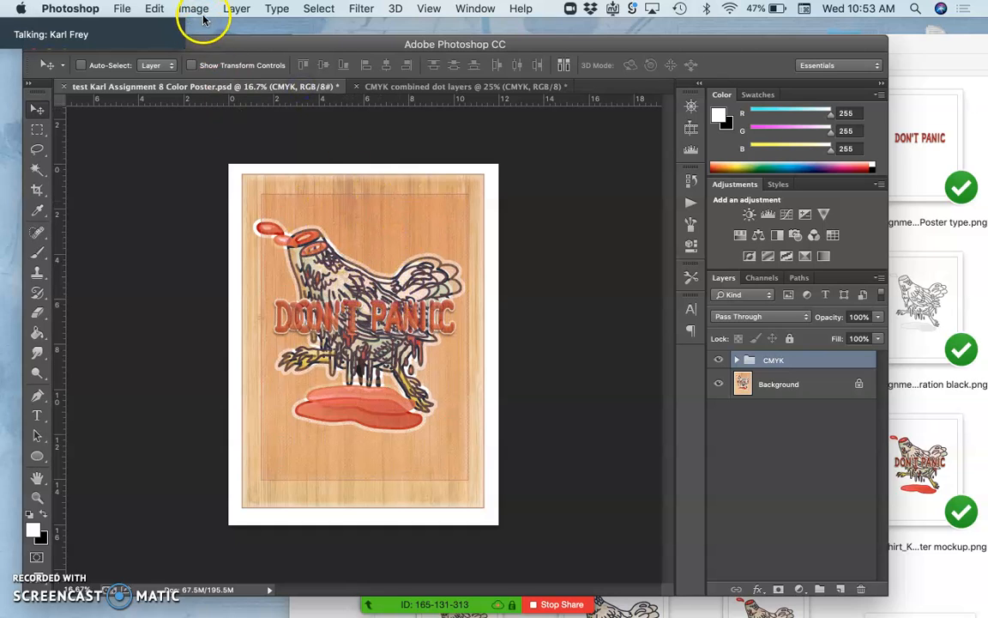
mouse_move(405, 242)
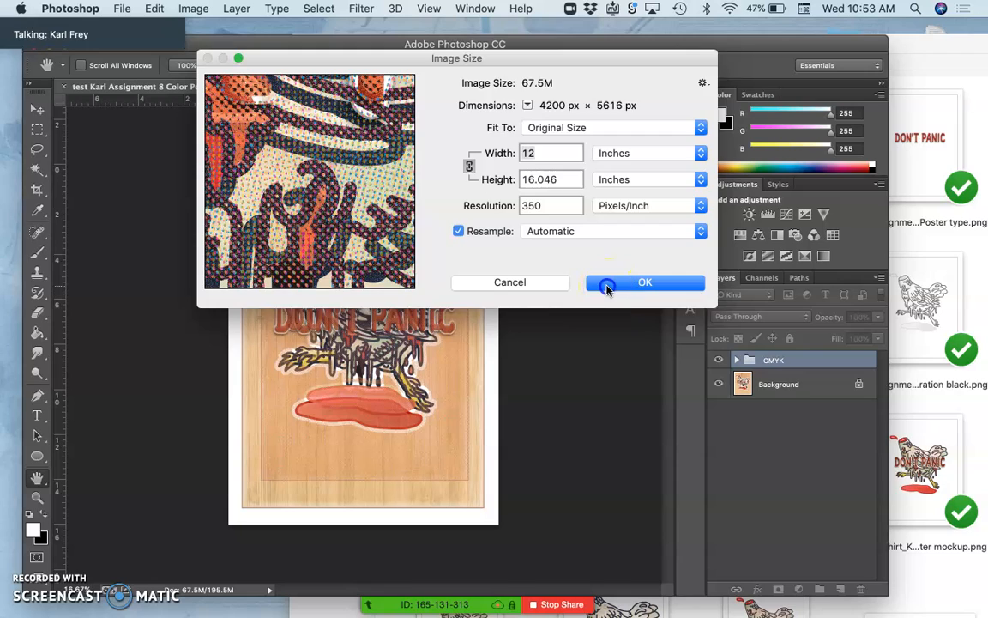
left_click(645, 281)
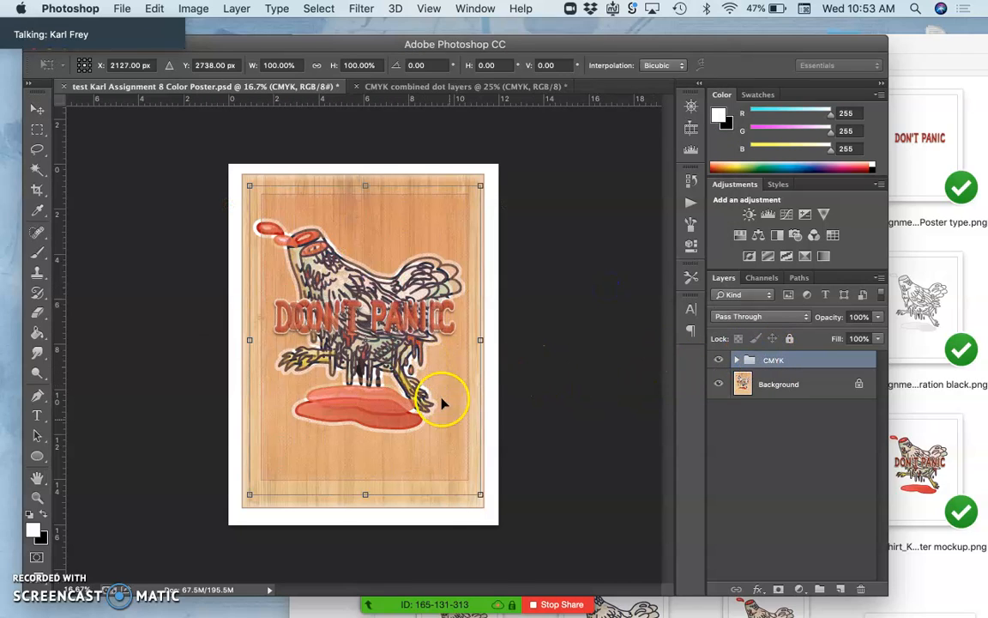
Step: Stretch the CMYK dot group's corner handle out to cover the full 12 × 16 inch page
left_click_drag(480, 494, 491, 512)
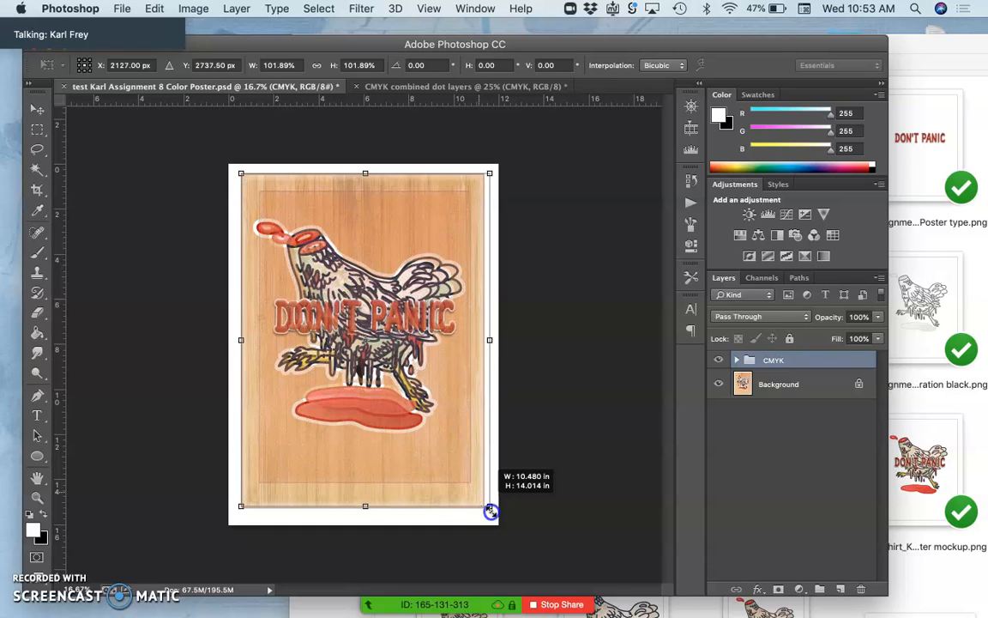
left_click_drag(491, 506, 501, 522)
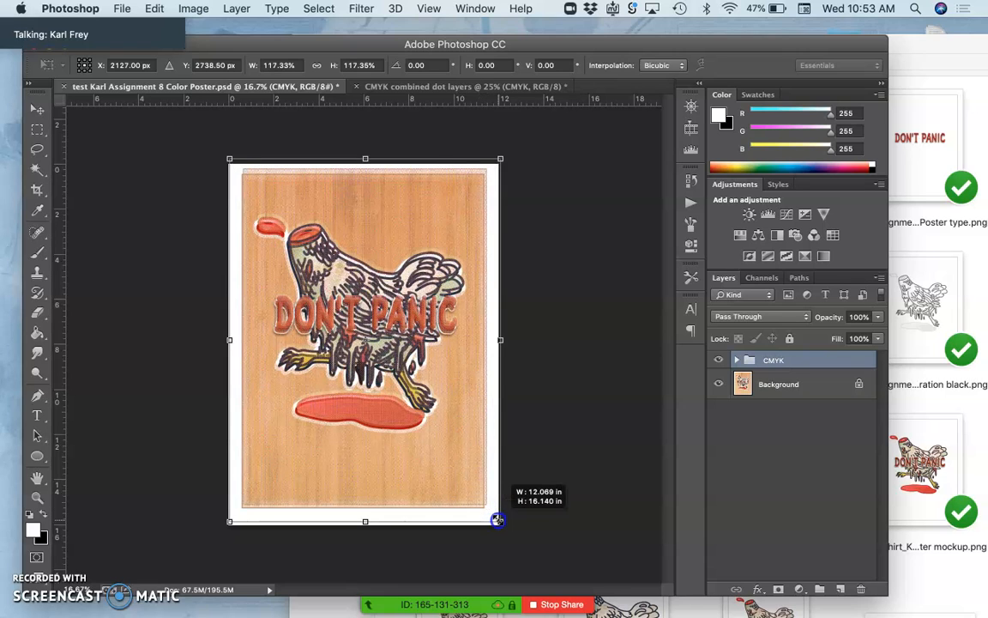
left_click_drag(499, 520, 497, 521)
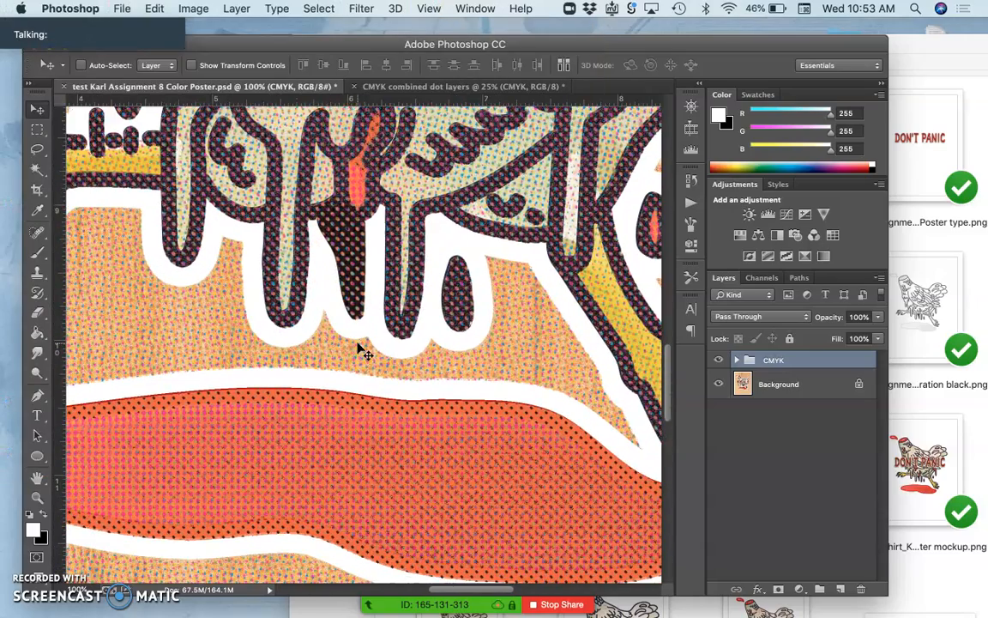
Step: Toggle the CMYK group's visibility to compare, then expand it to list Layer 0 to Layer 3
left_click(719, 360)
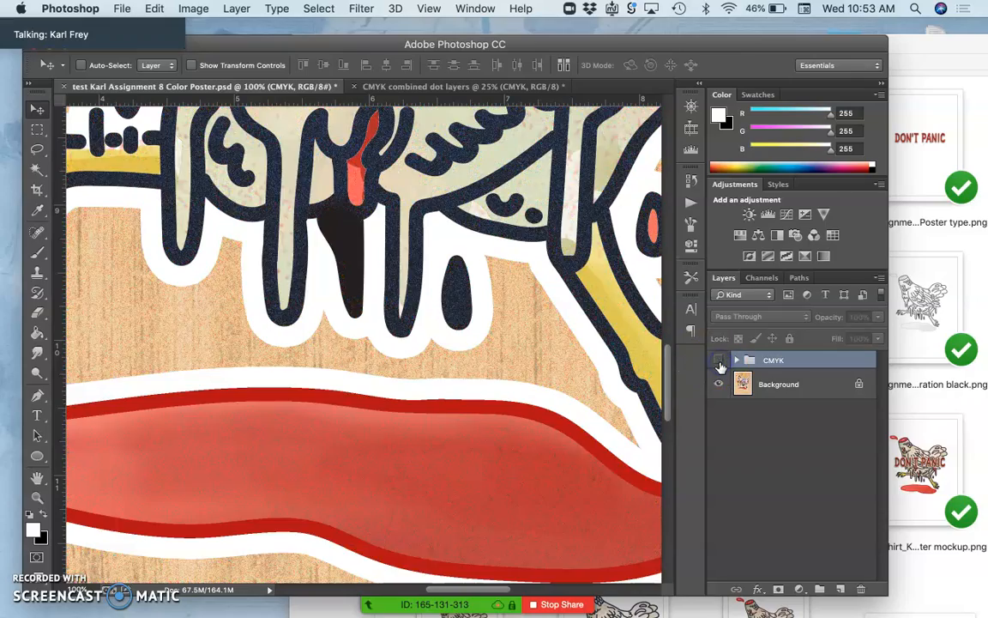
left_click(721, 360)
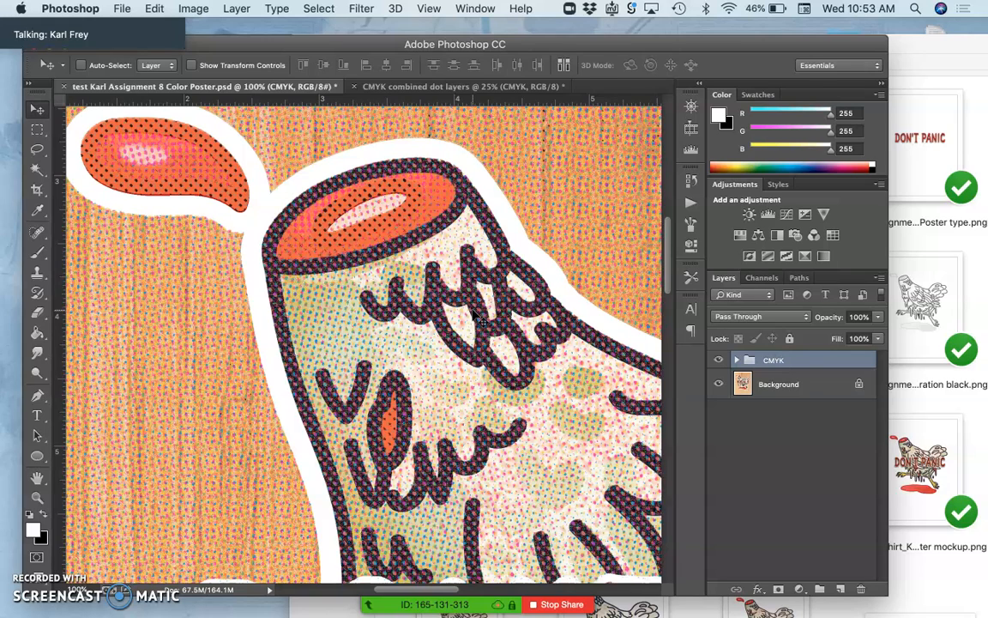
left_click(736, 360)
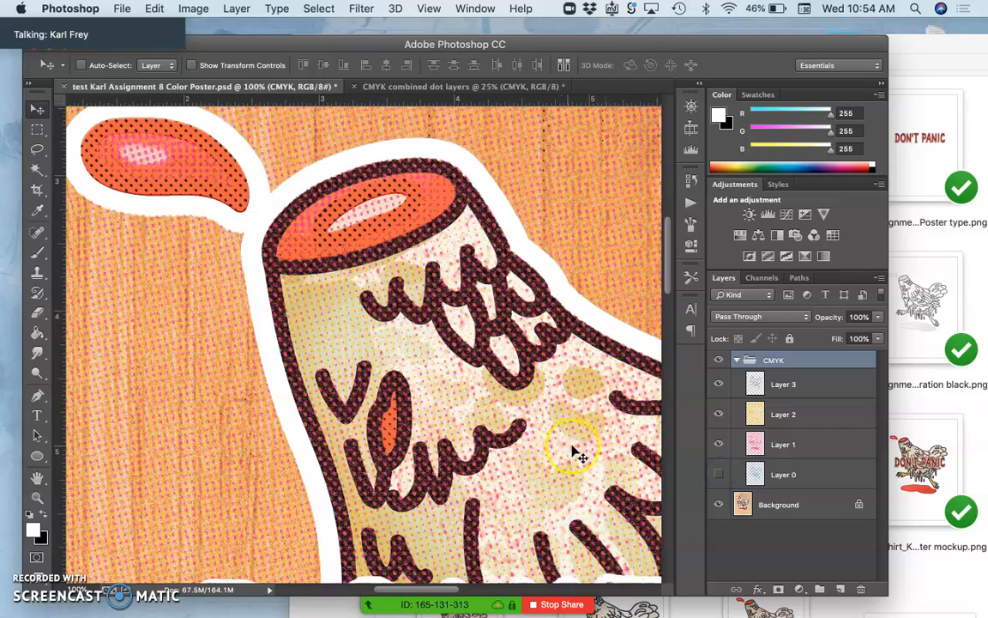
Step: Lower Layer 1's opacity to about half and reduce Layer 2's and Layer 3's opacities to soften the dots
left_click(719, 474)
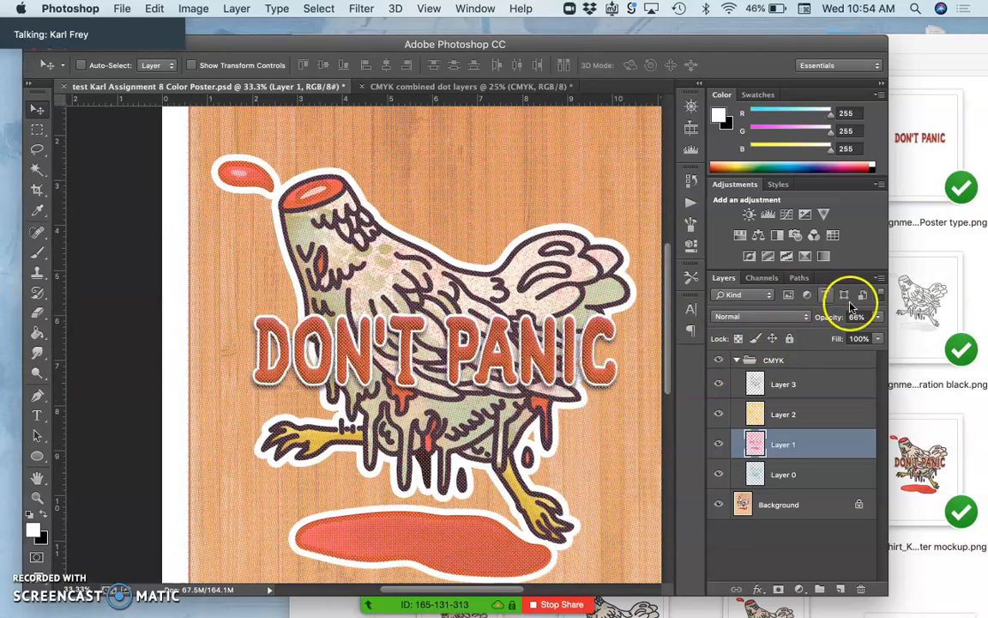
left_click_drag(866, 315, 841, 334)
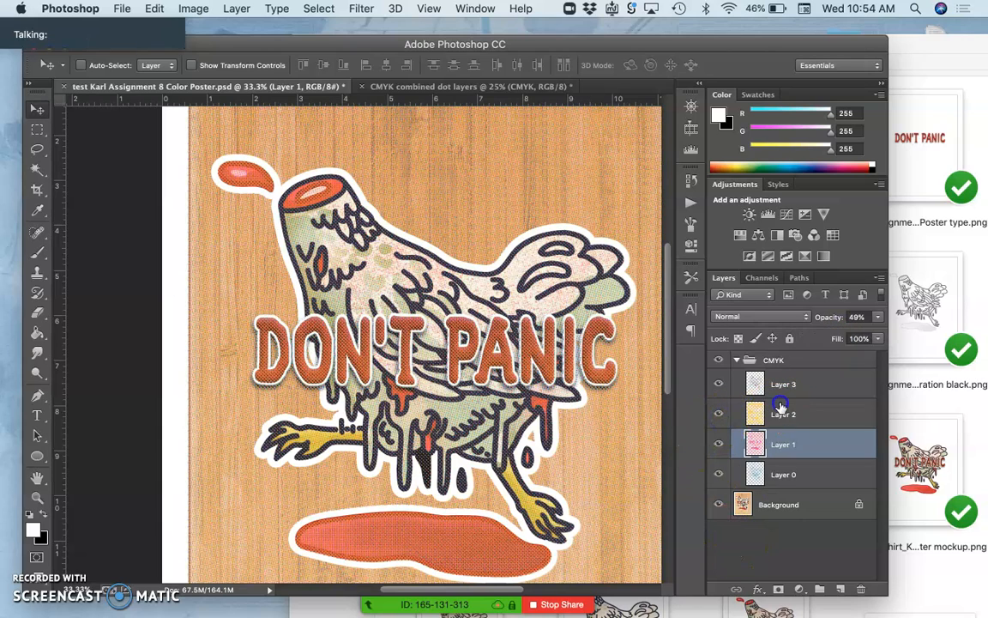
left_click(783, 413)
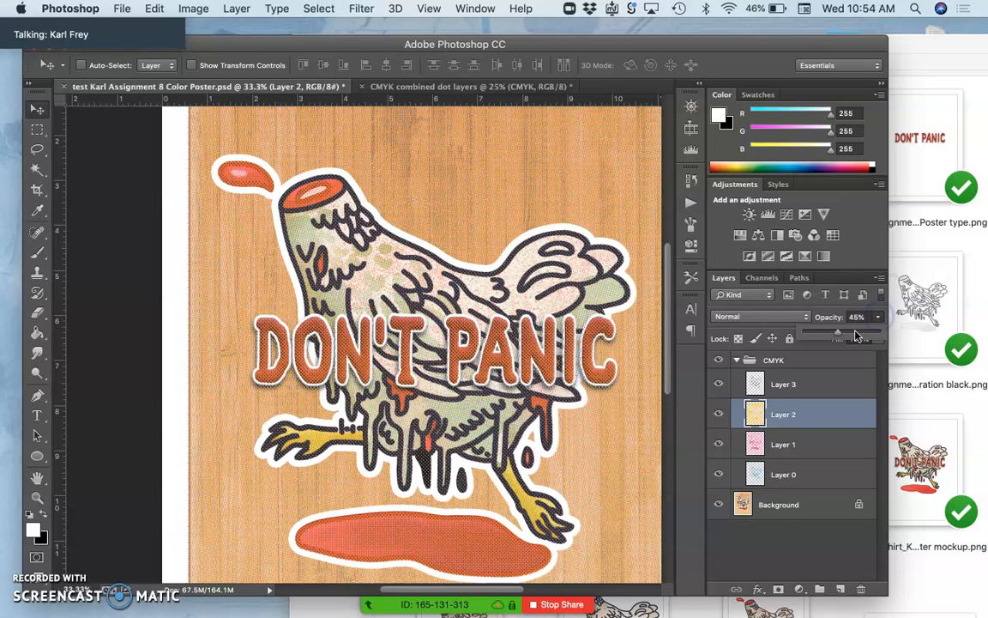
left_click_drag(837, 335, 861, 335)
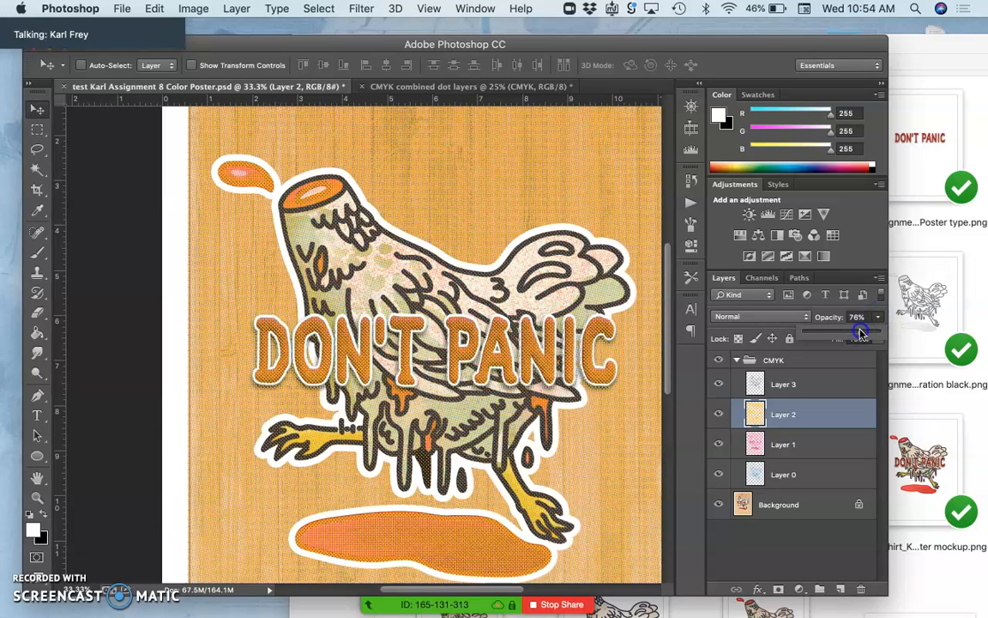
left_click_drag(861, 334, 839, 335)
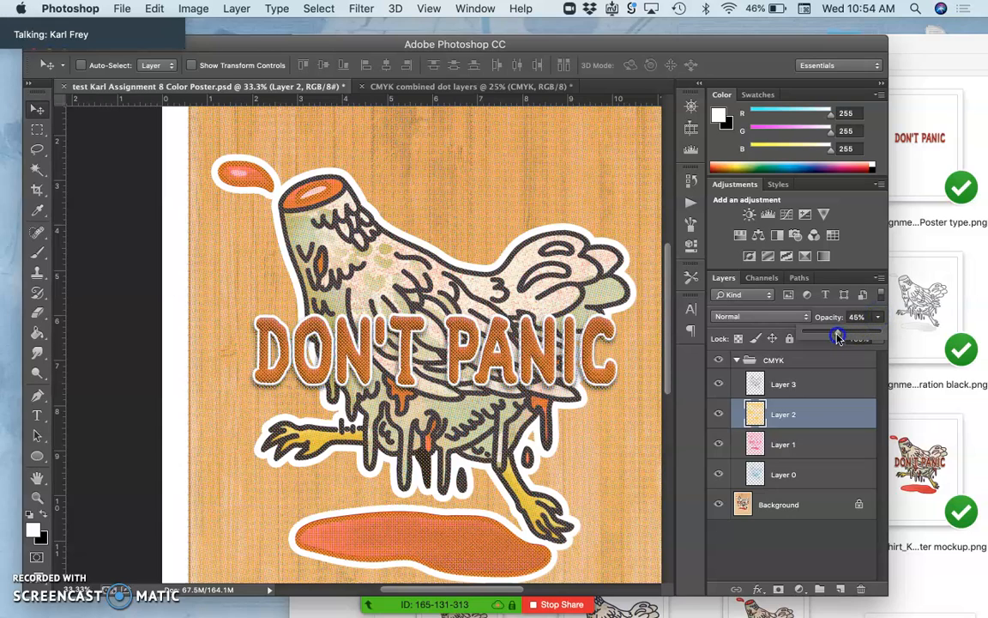
left_click_drag(844, 337, 832, 337)
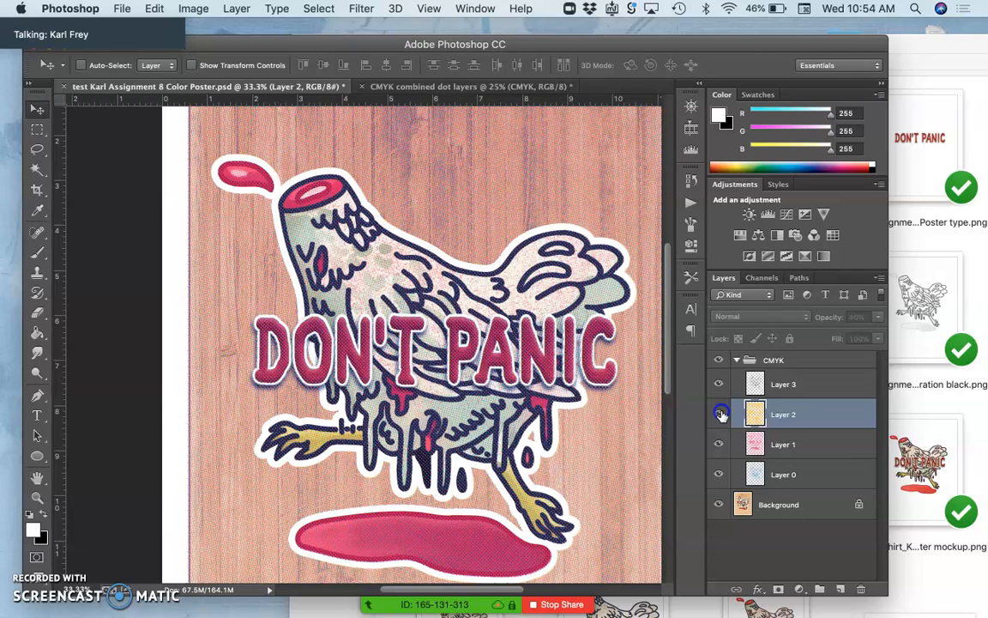
left_click(782, 385)
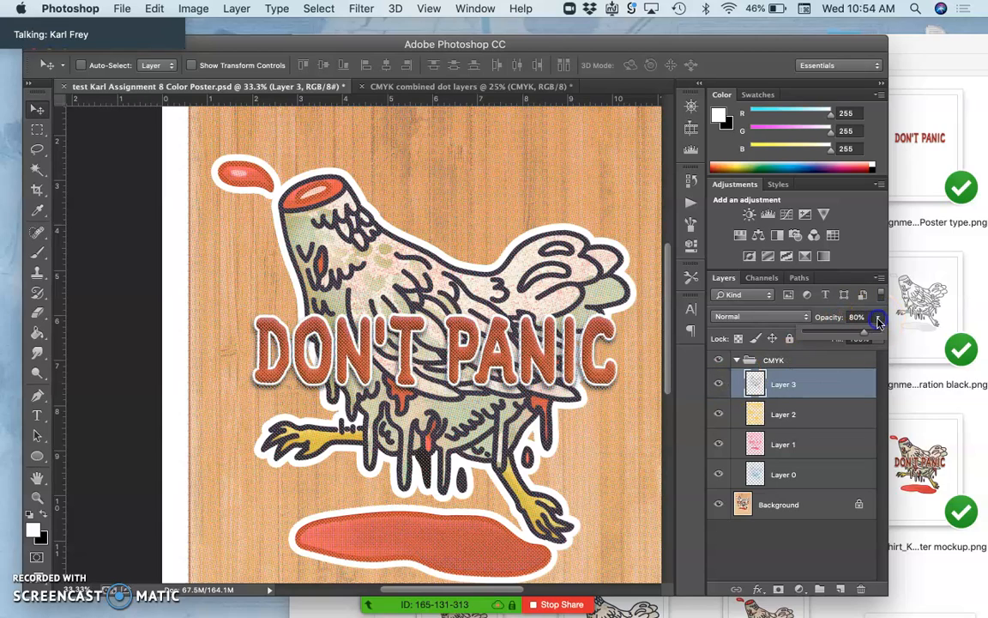
left_click_drag(875, 324, 879, 334)
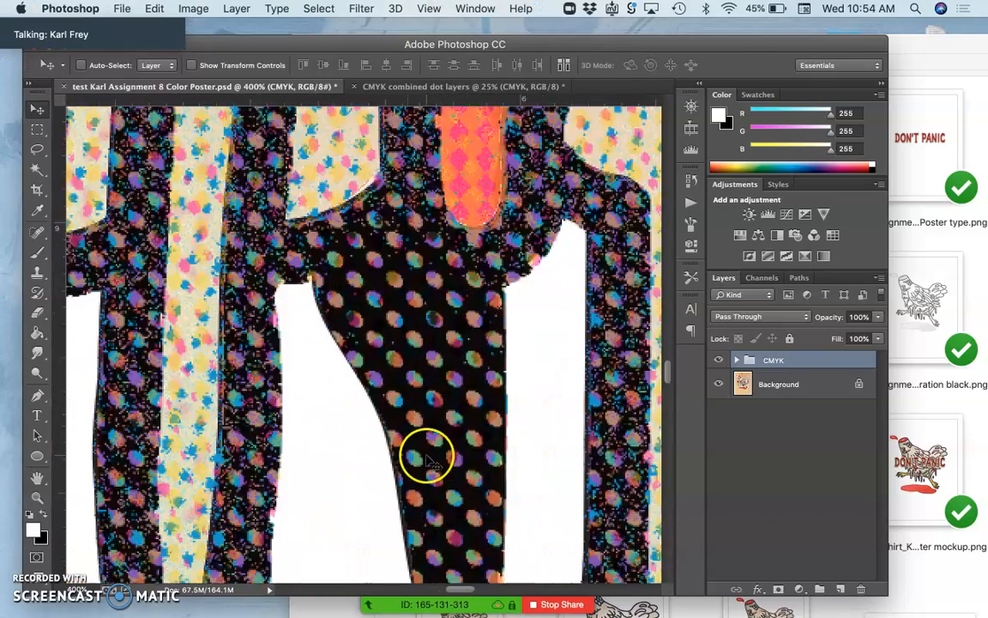
Step: Collapse the CMYK group back into a single entry in the Layers panel
left_click(719, 360)
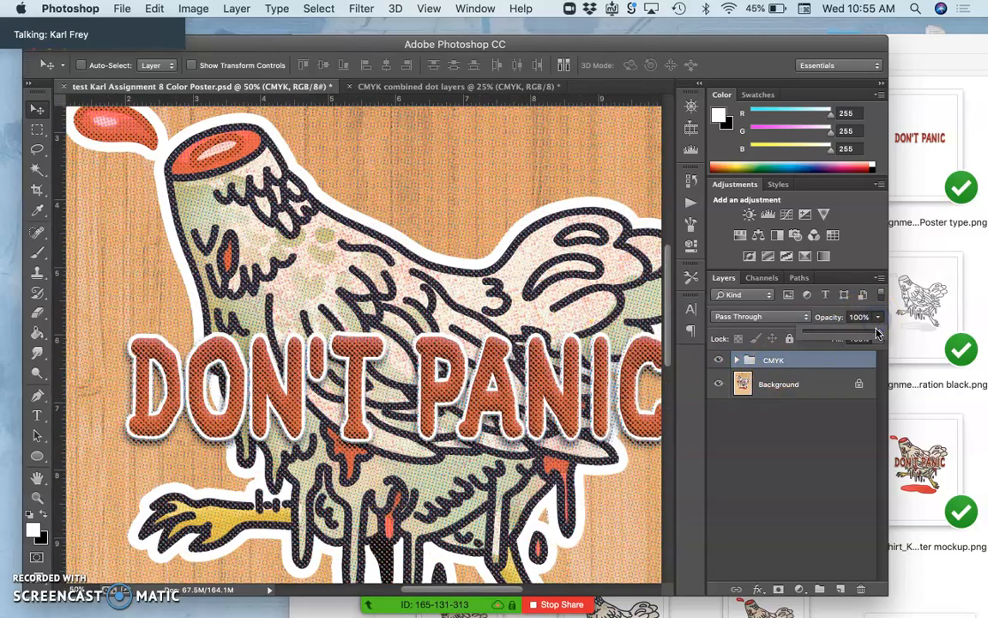
Step: Reduce the whole CMYK group's opacity to roughly 83% over the poster
left_click_drag(873, 318, 861, 318)
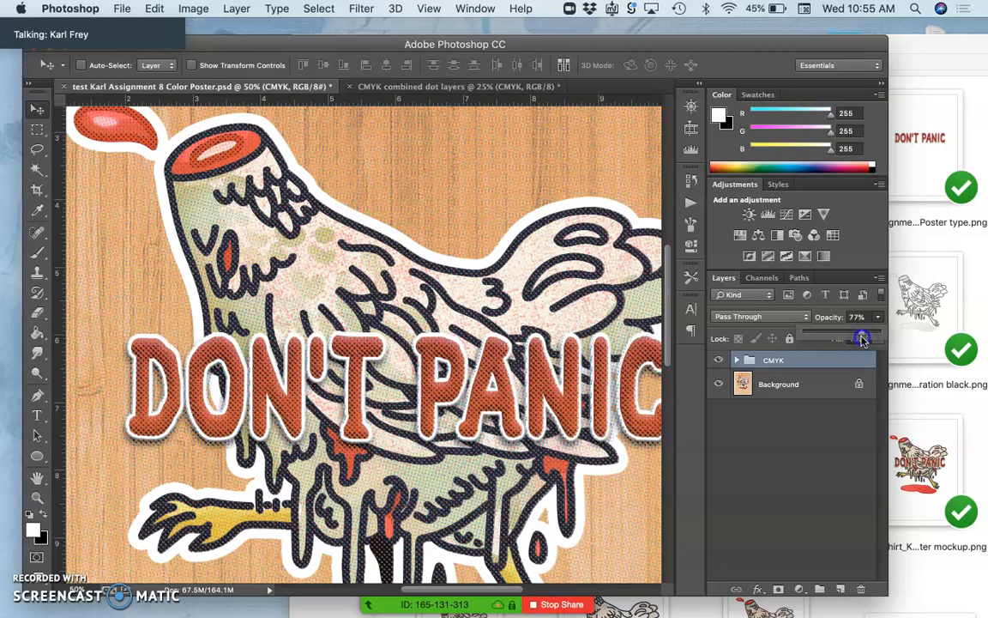
left_click_drag(861, 338, 849, 338)
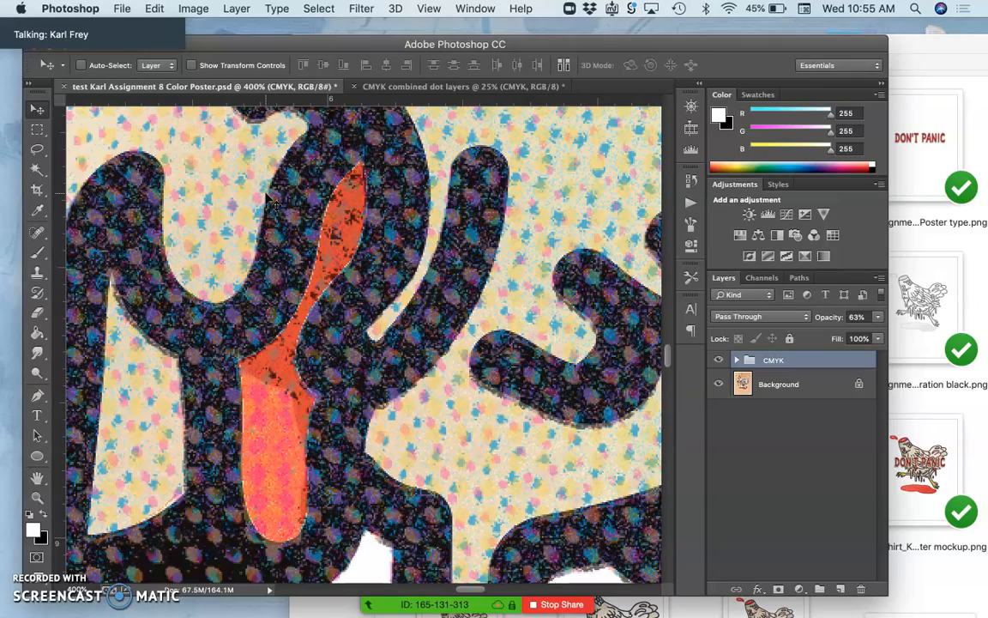
scroll("down", 3)
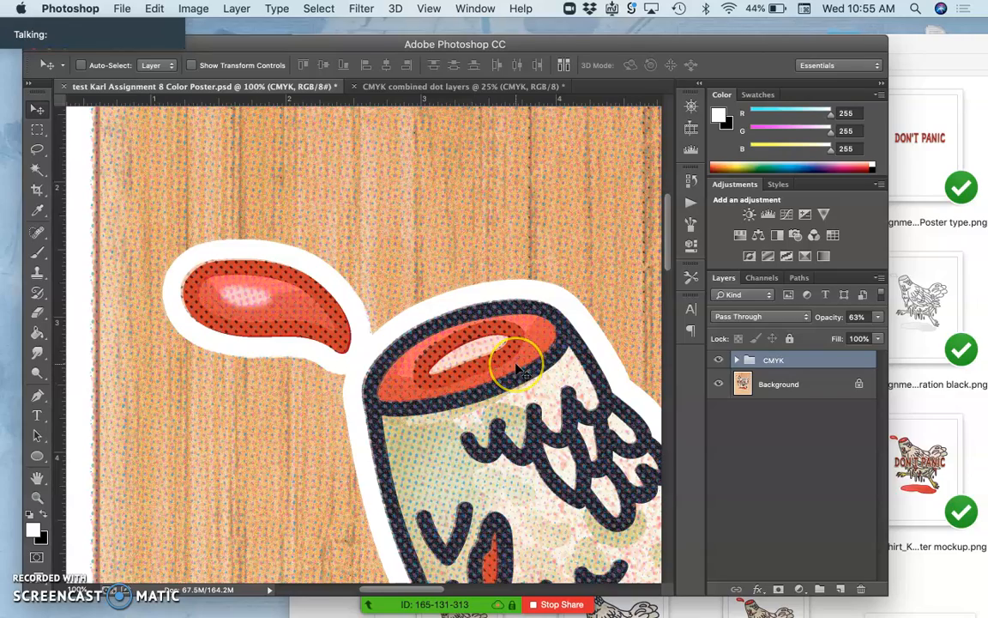
left_click(719, 361)
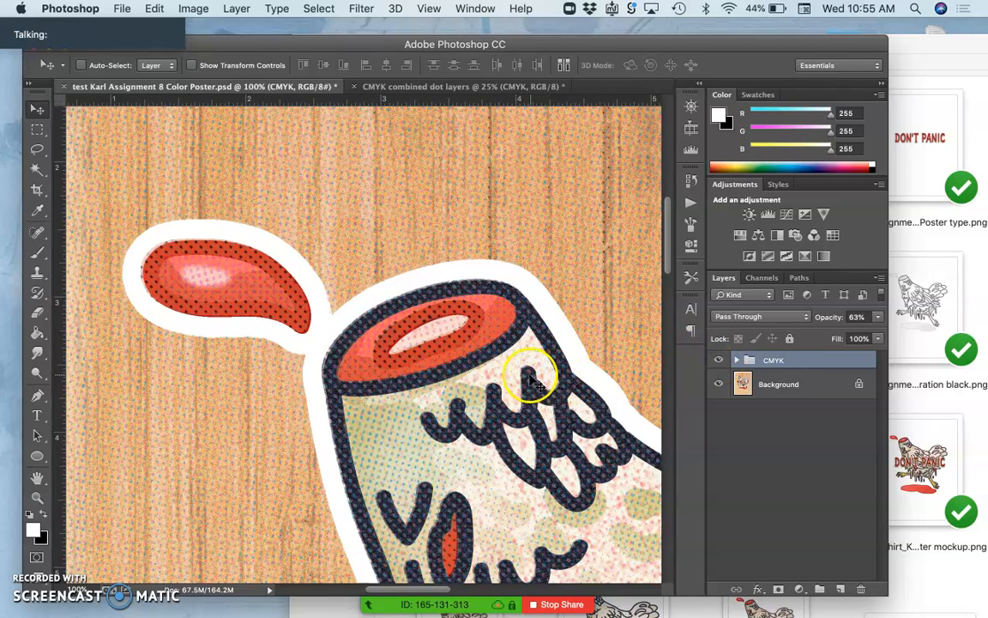
mouse_move(369, 168)
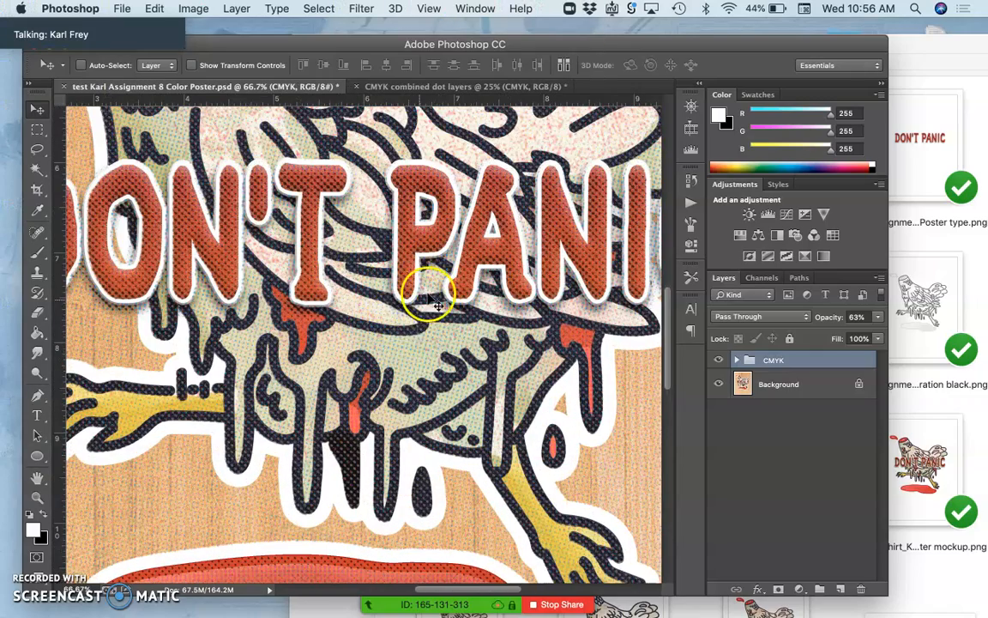
left_click(719, 360)
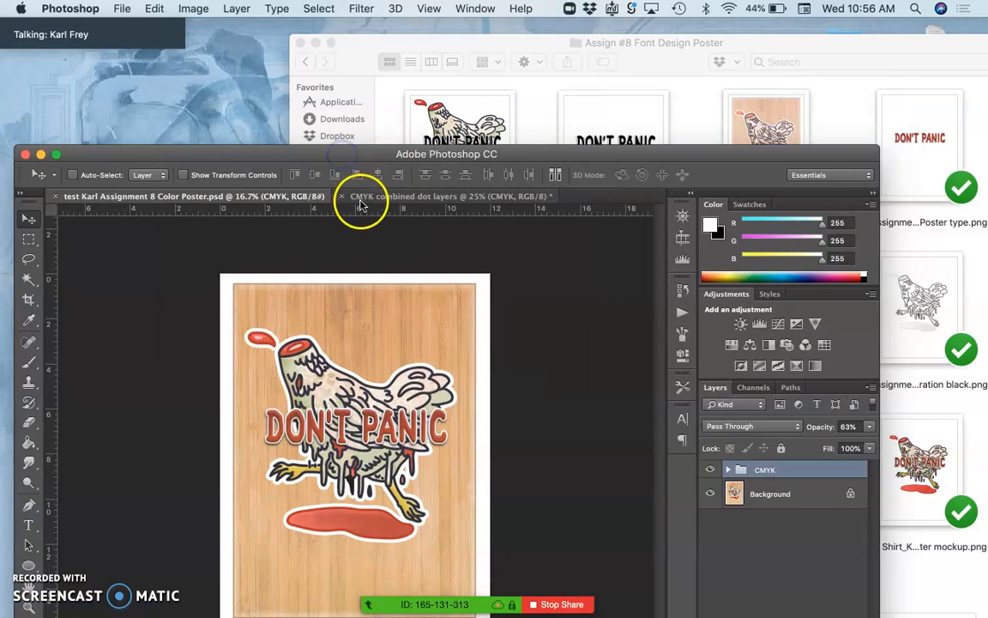
Step: Open Karl Assignment 8 Color Poster.psd from the assignment folder into Photoshop
left_click(532, 257)
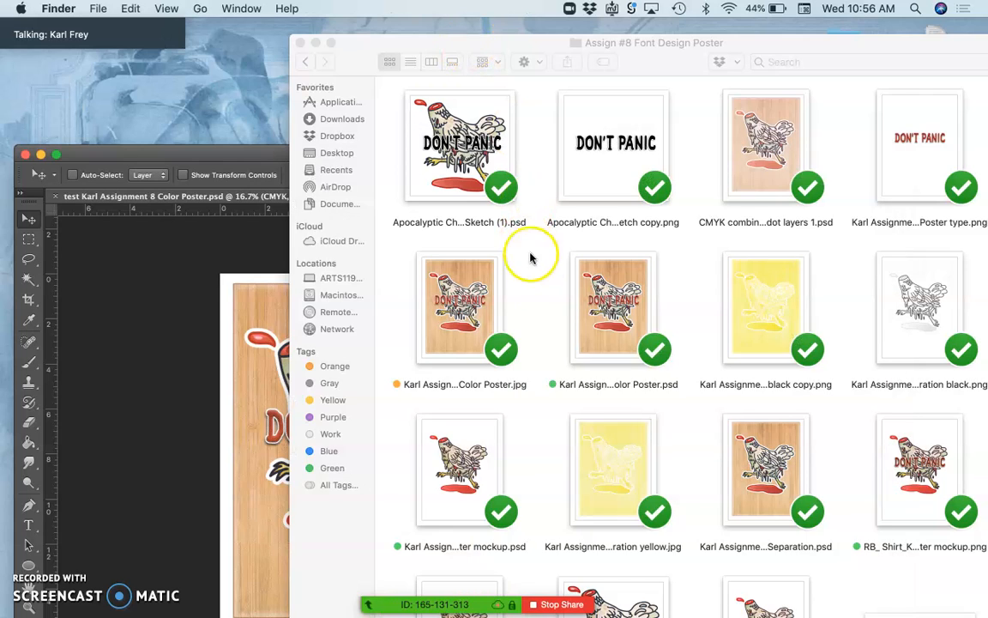
left_click(612, 305)
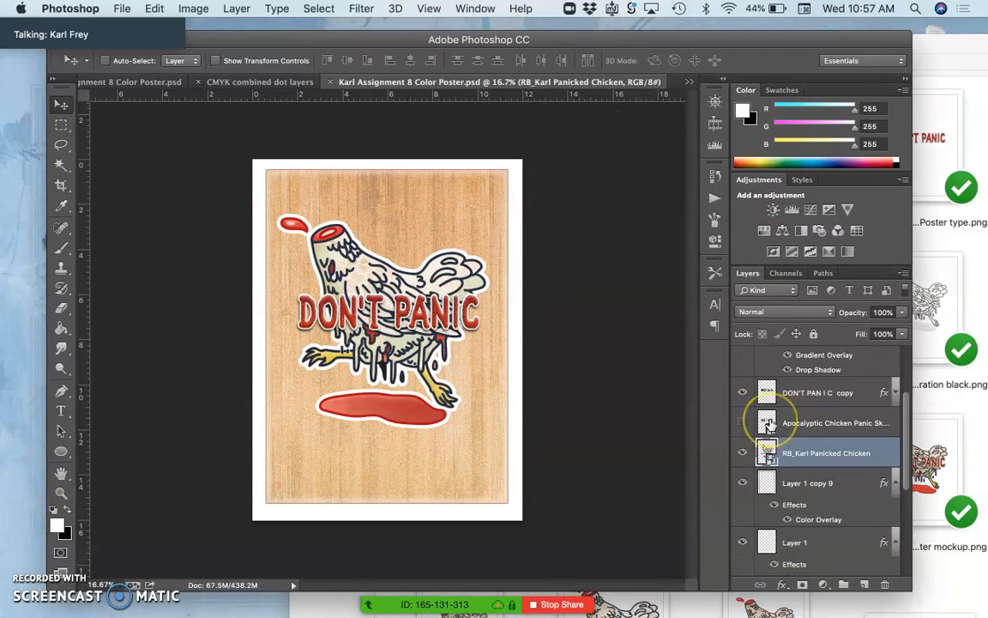
Step: Dock the Karl Assignment 8 window as a tab and close the CMYK combined dot layers document
scroll("down", 3)
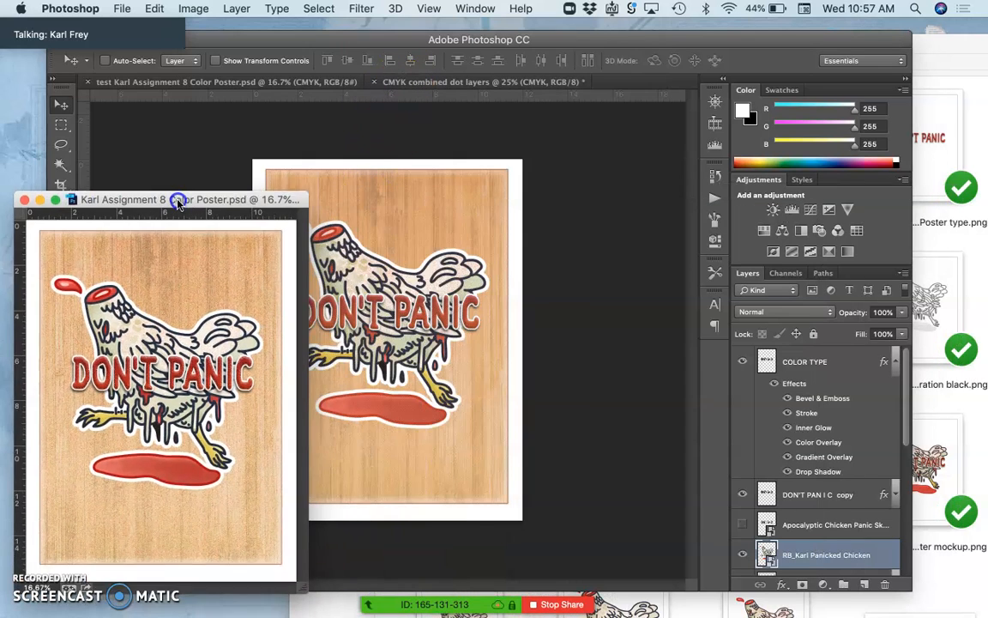
mouse_move(347, 210)
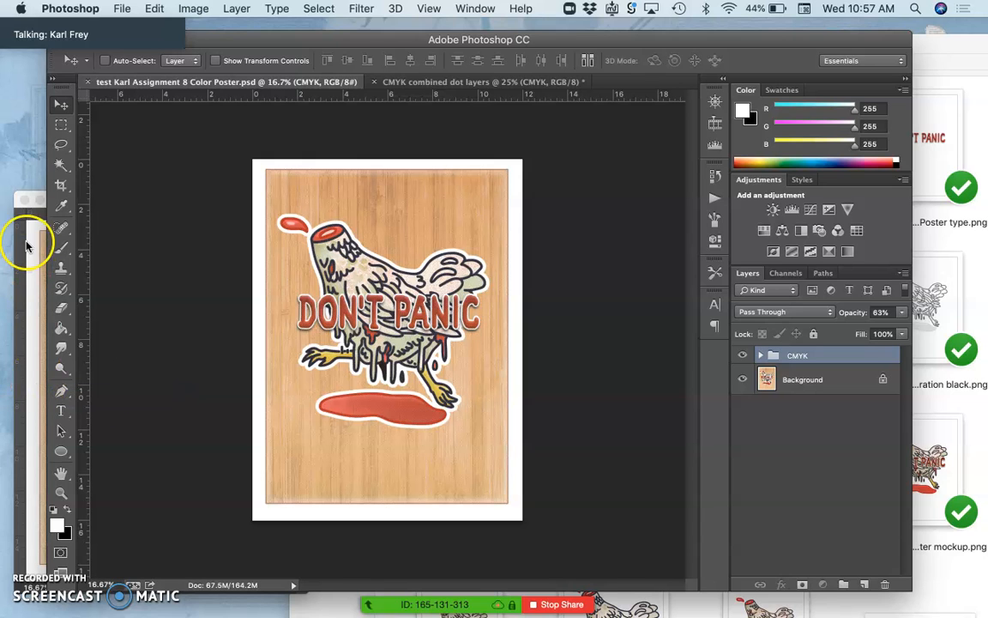
left_click(226, 82)
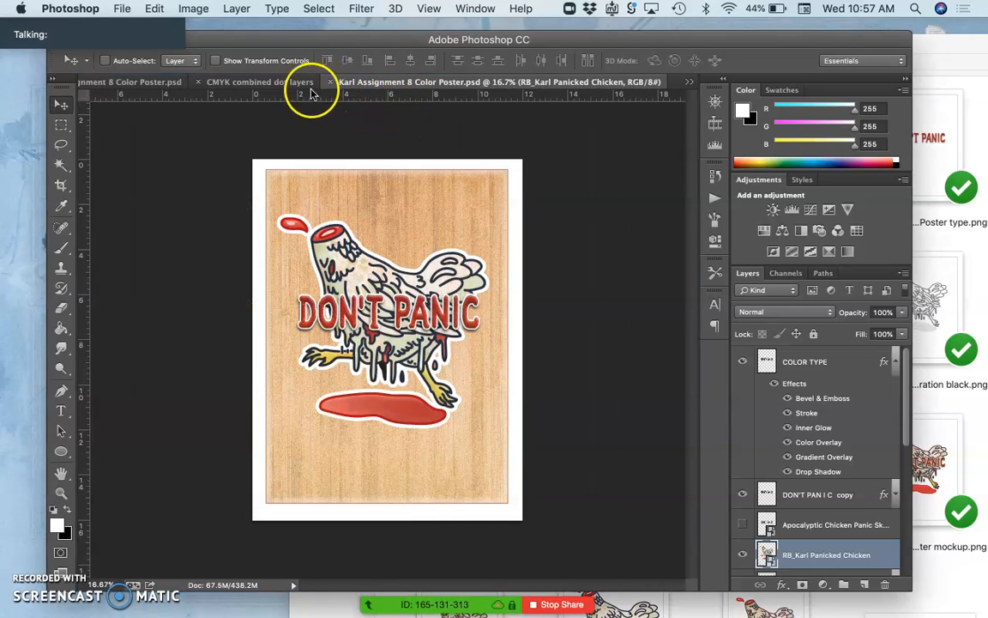
left_click(330, 82)
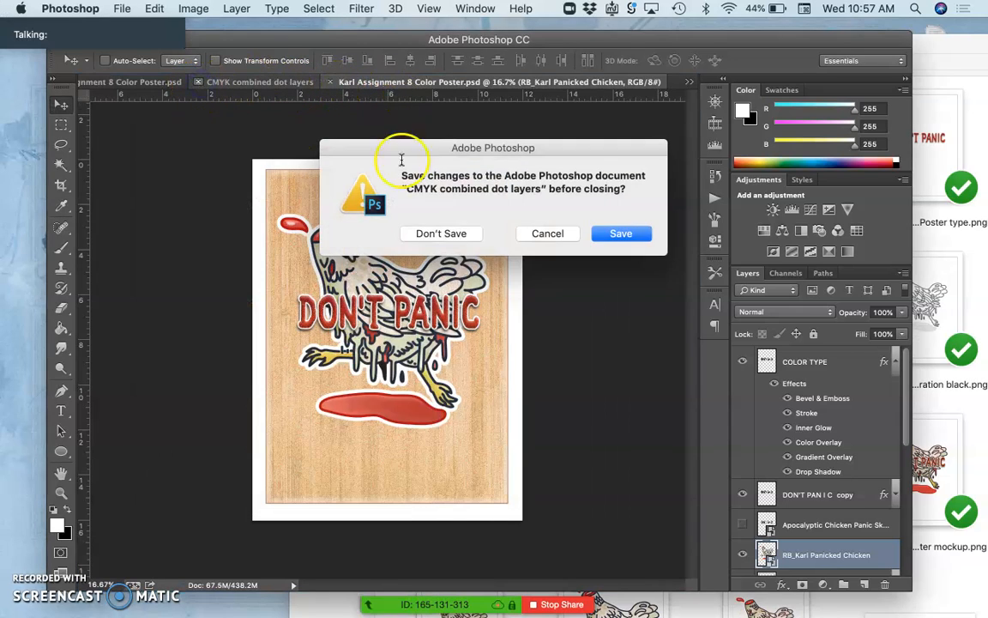
Step: Answer the save prompt with Don't Save so the dot document closes
left_click(441, 233)
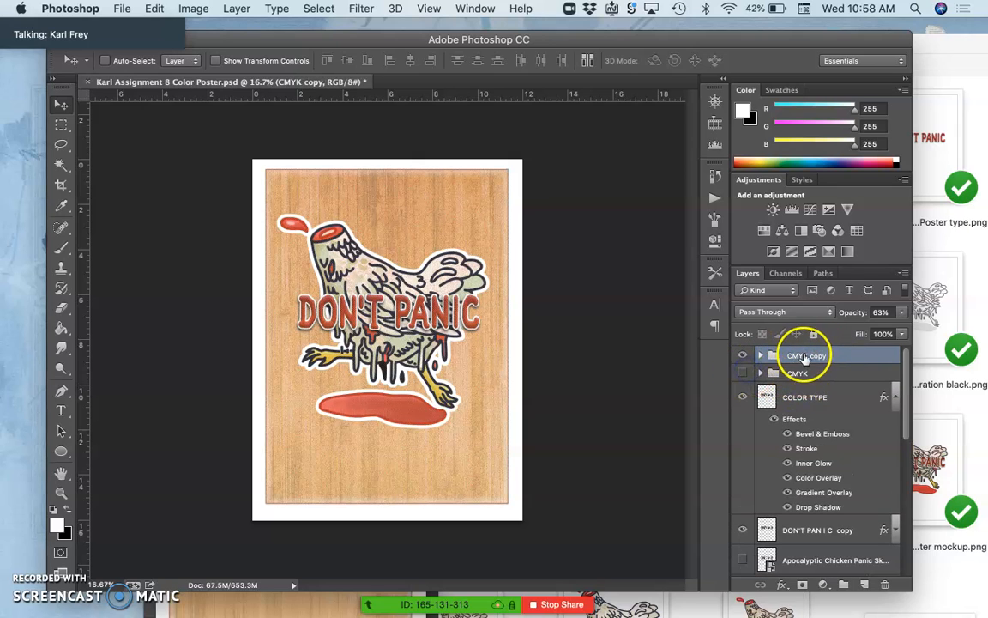
Step: Merge the CMYK copy group into a single halftone dot layer via Merge Group
right_click(807, 355)
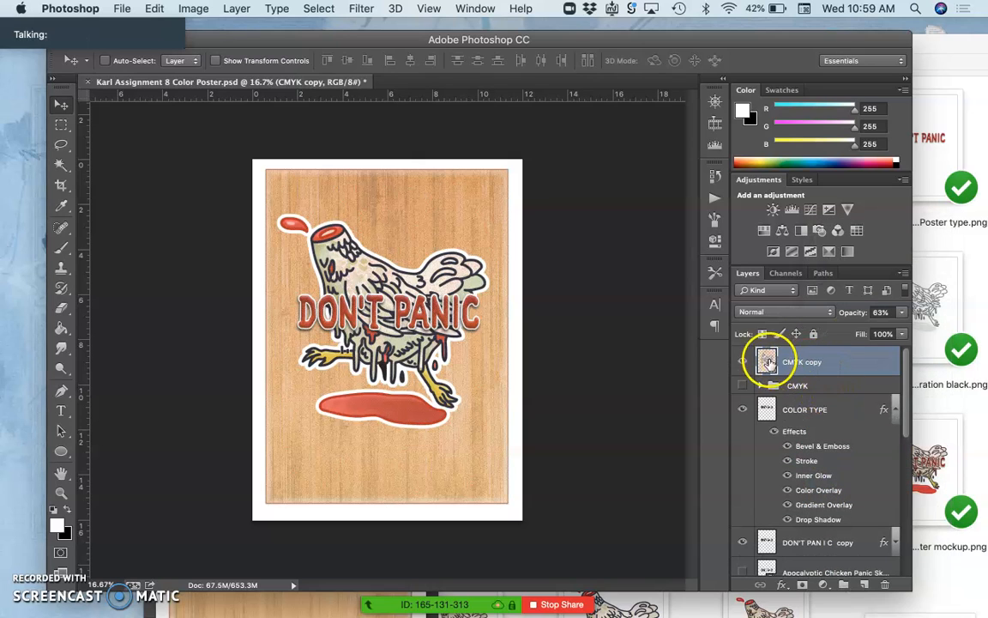
left_click(192, 7)
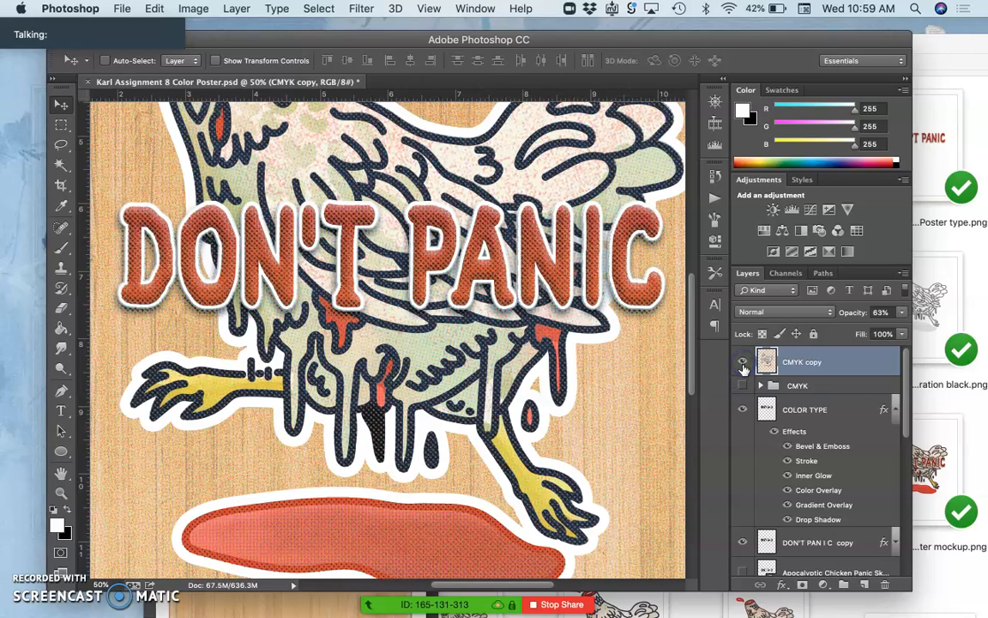
Step: Hide the original CMYK group and set the merged dot layer to Pin Light after comparing with Normal
left_click(742, 384)
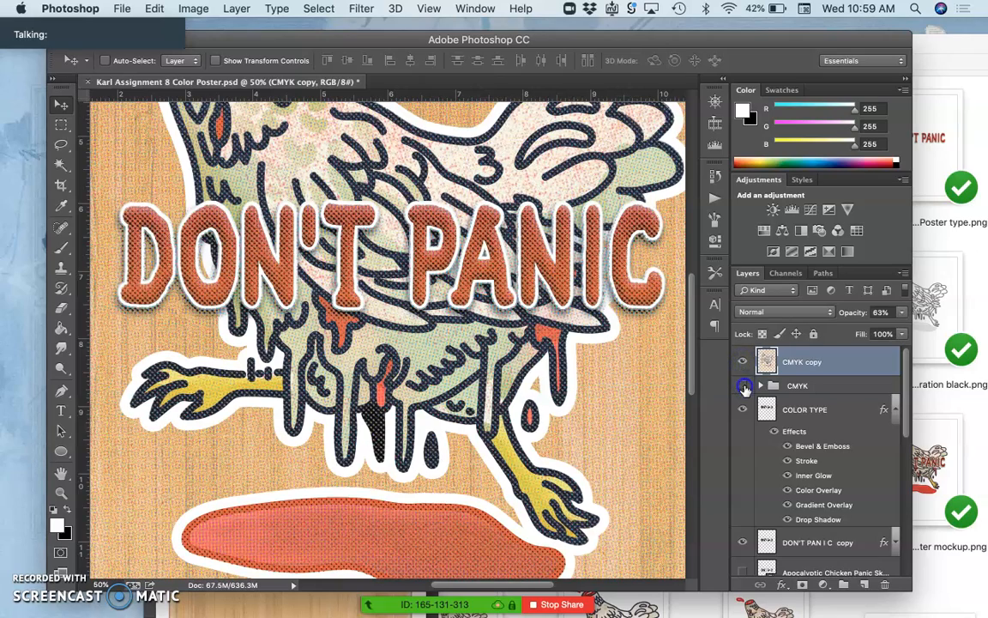
left_click(782, 311)
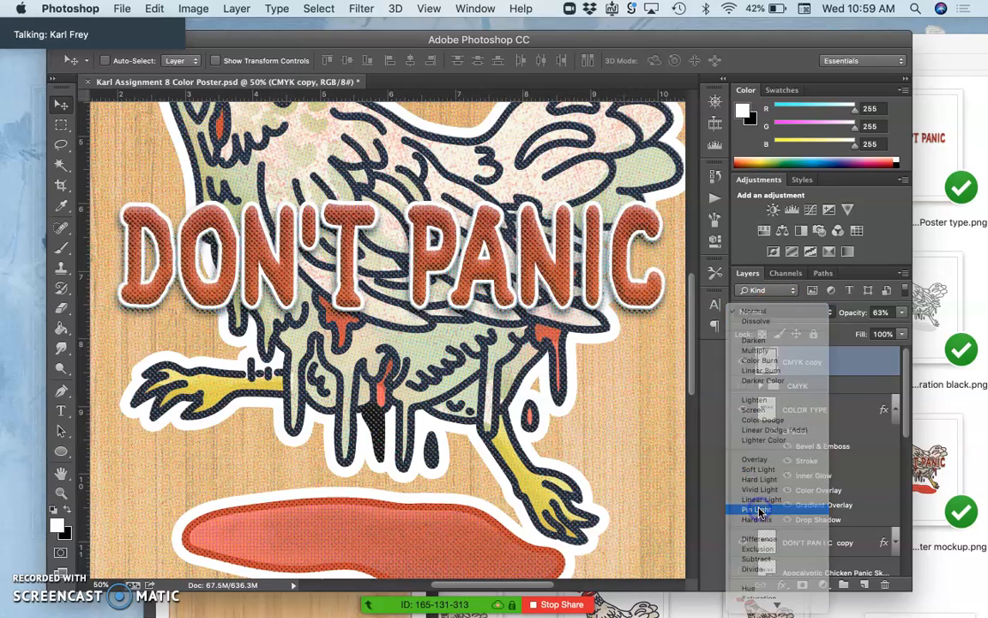
left_click(755, 508)
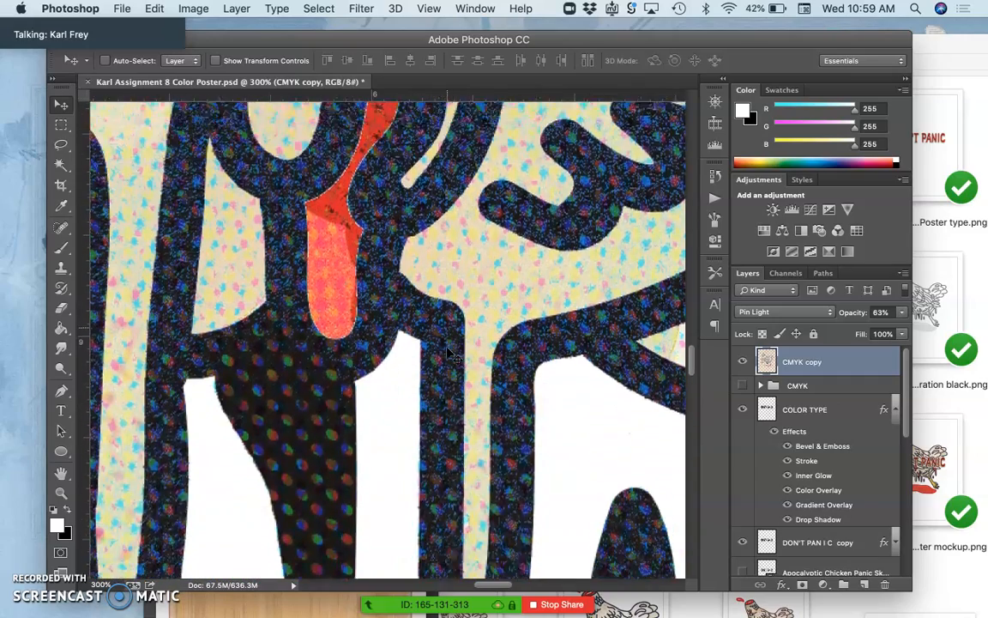
left_click(782, 312)
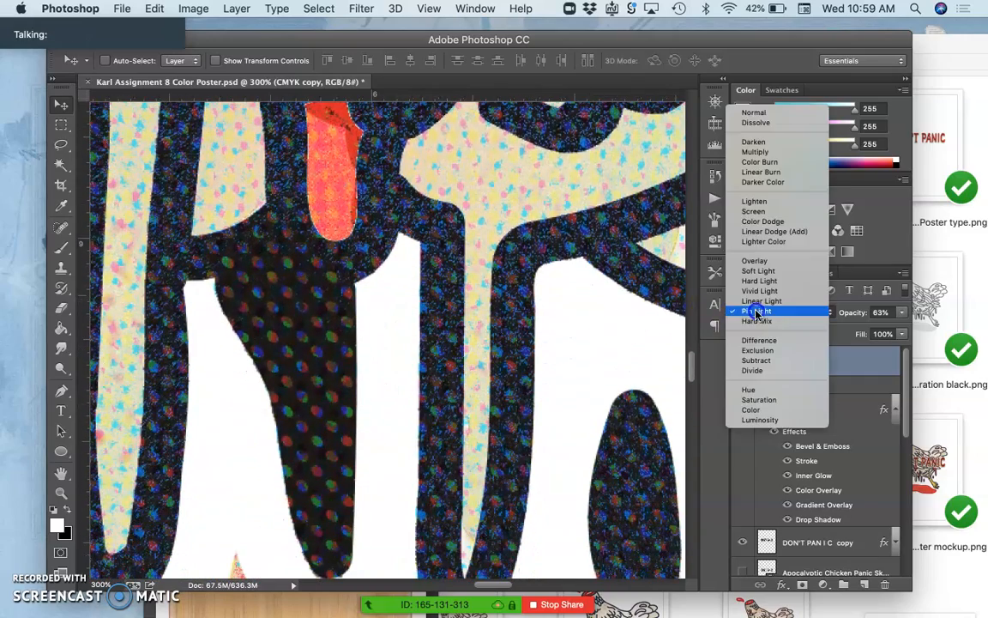
left_click(755, 311)
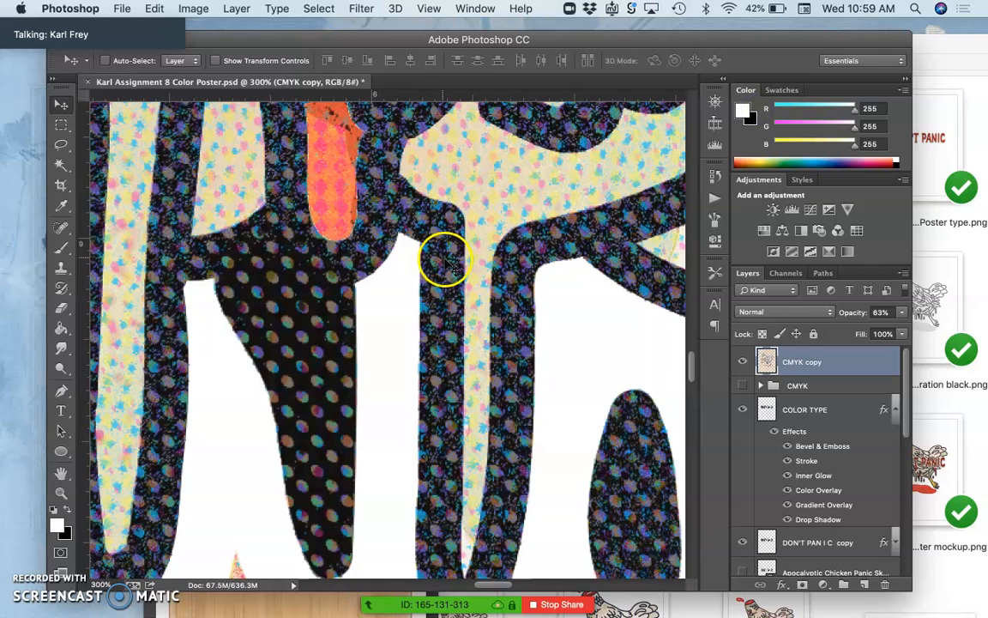
left_click(783, 312)
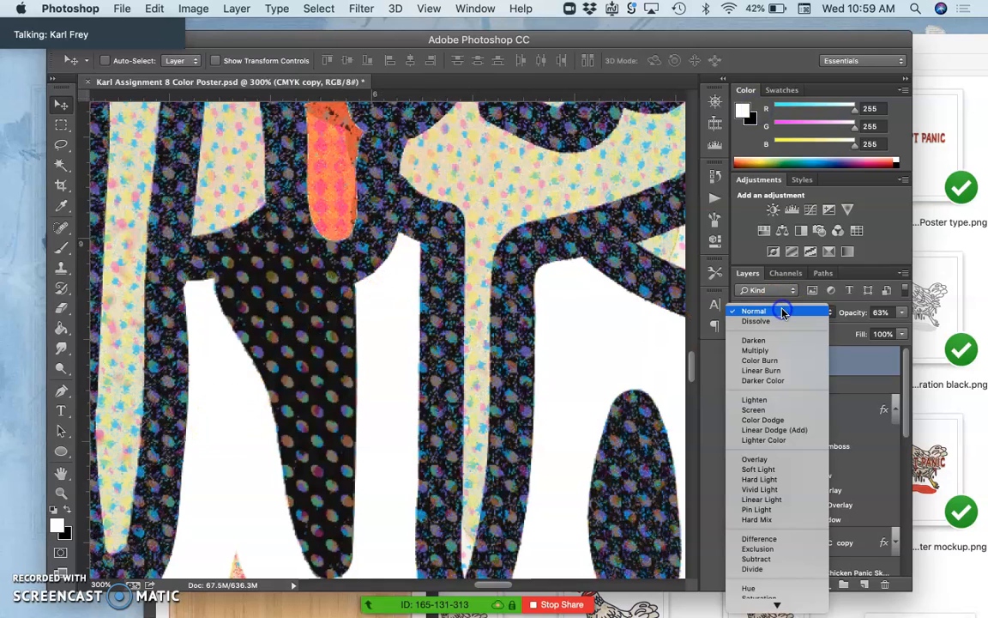
left_click(755, 508)
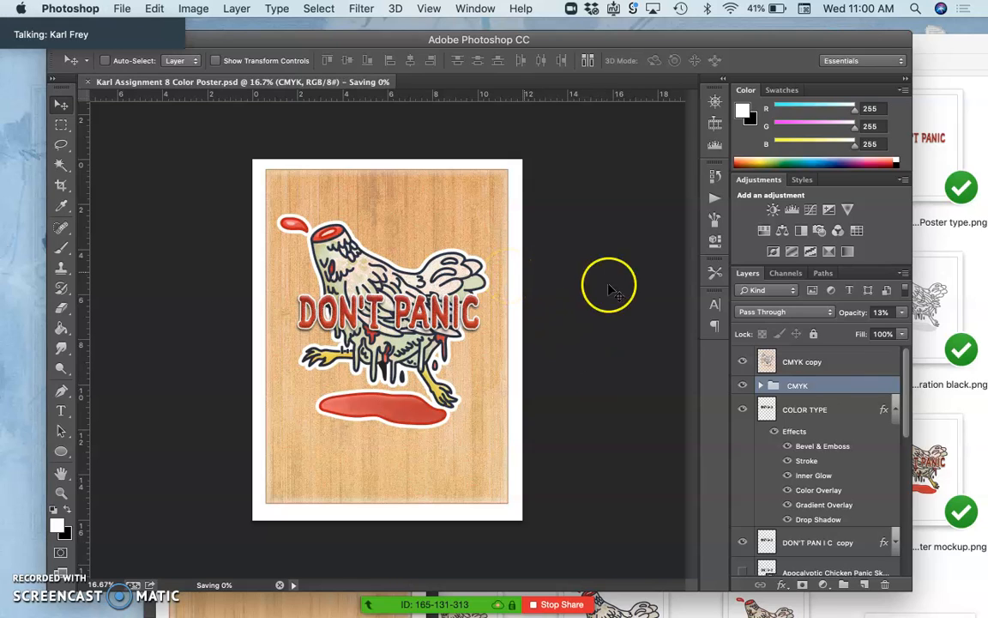
left_click(796, 384)
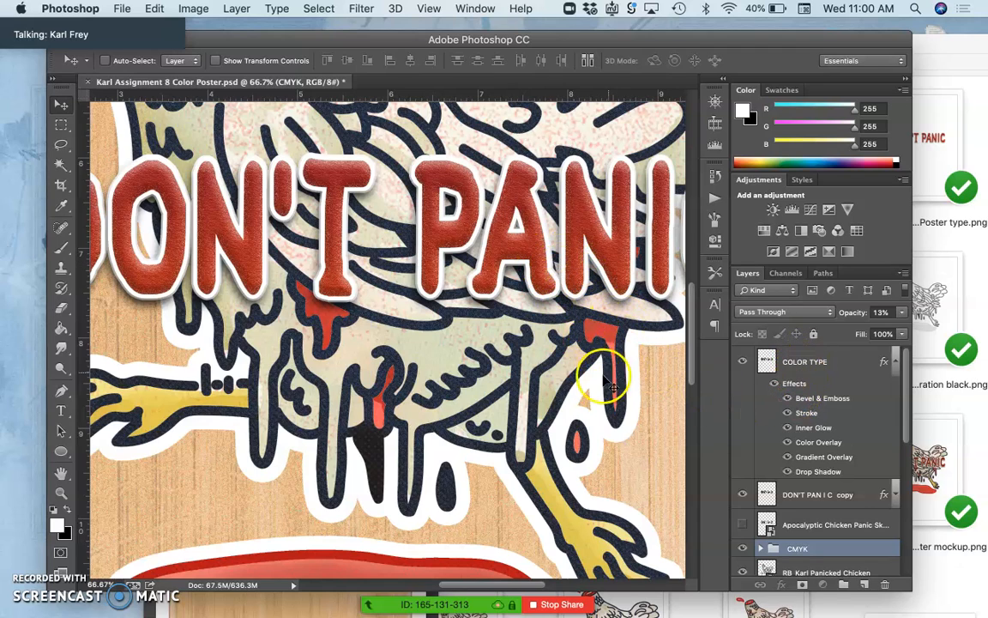
left_click(815, 549)
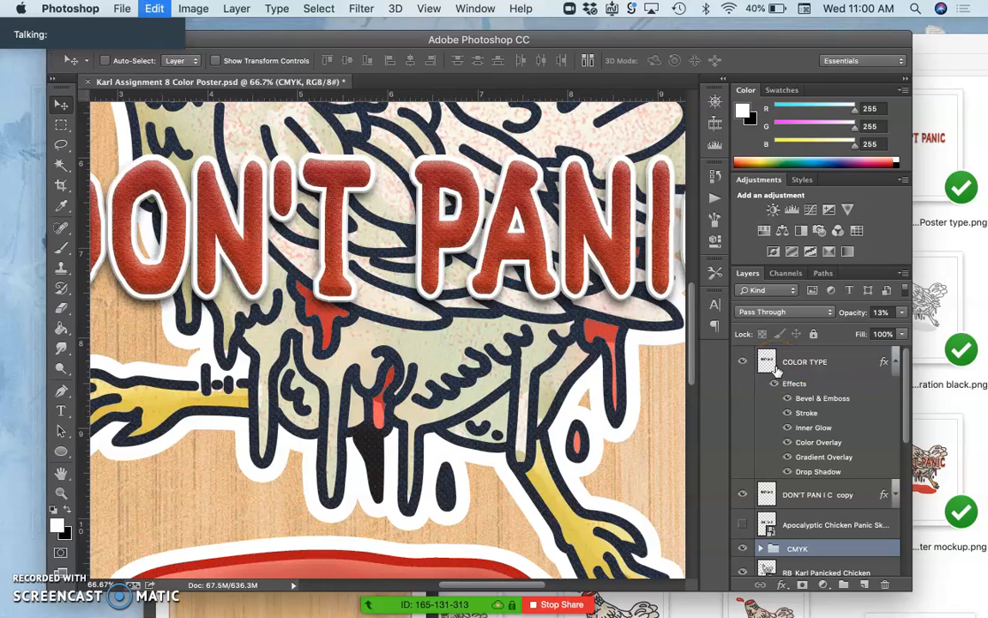
left_click(796, 519)
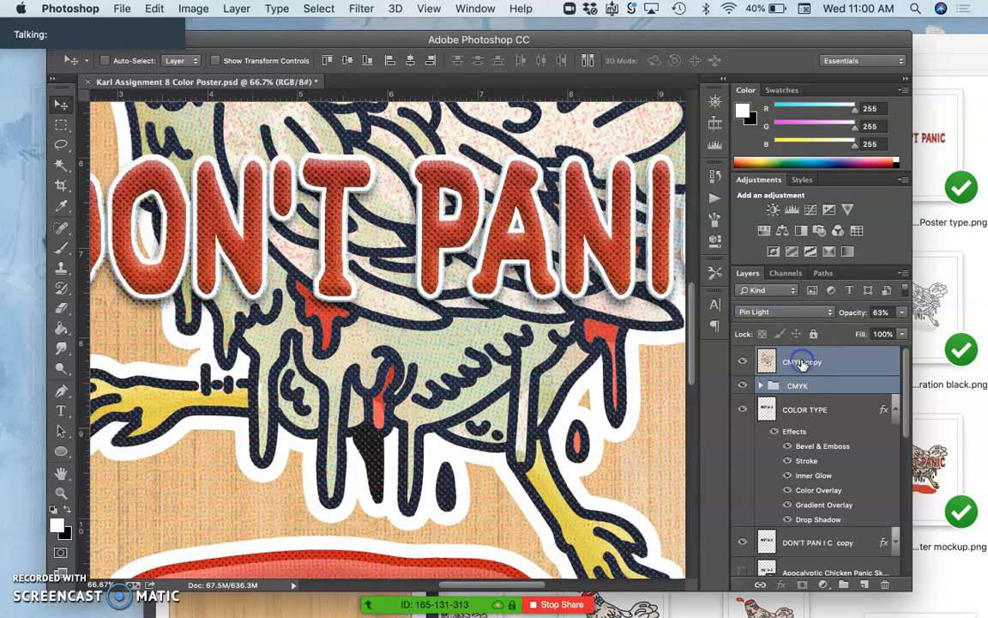
mouse_move(803, 360)
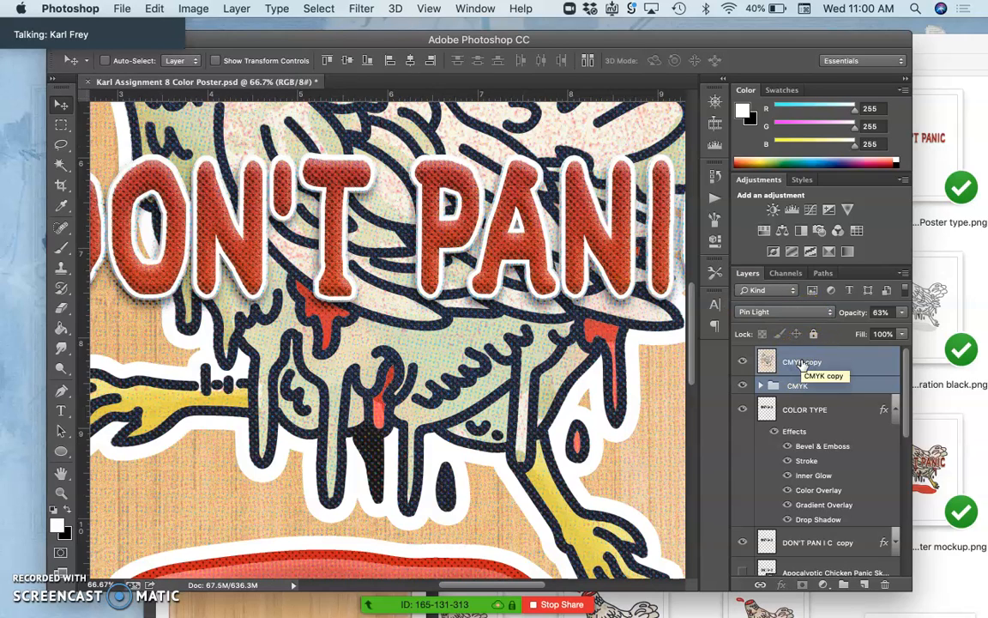